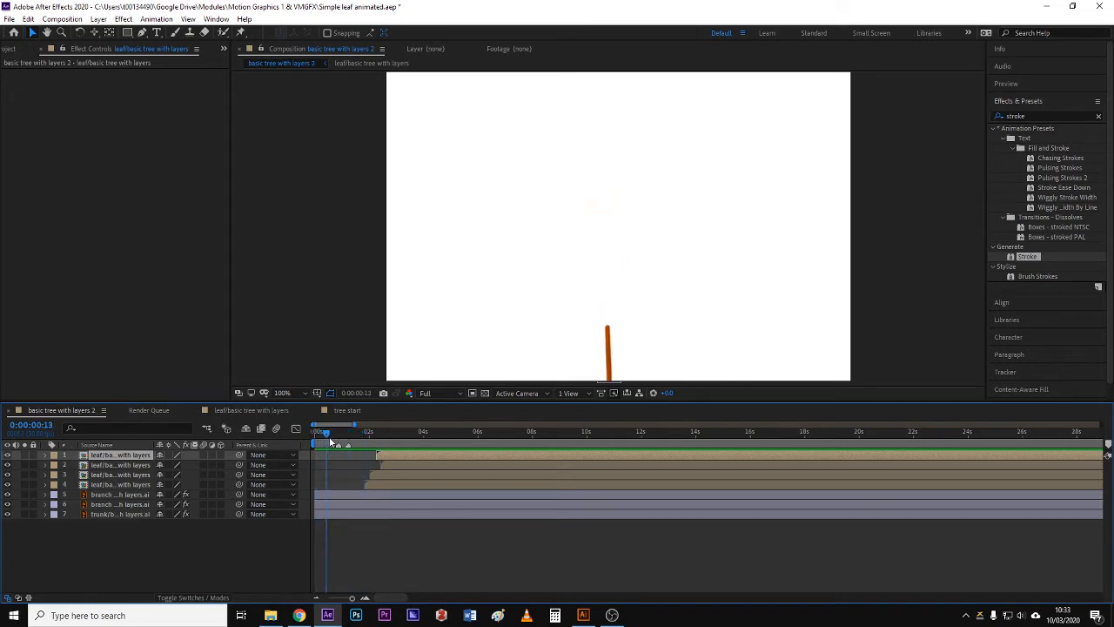
Step: Scrub through the finished tree-growth animation and select the trunk layer to inspect its Stroke effect
drag(320, 431, 380, 432)
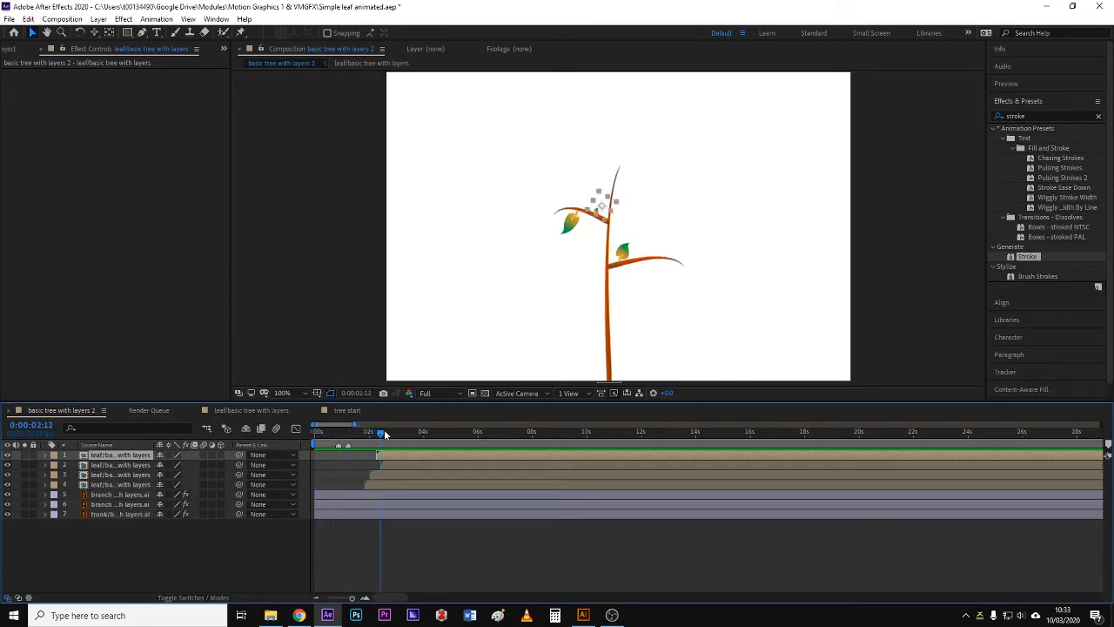
drag(379, 431, 339, 432)
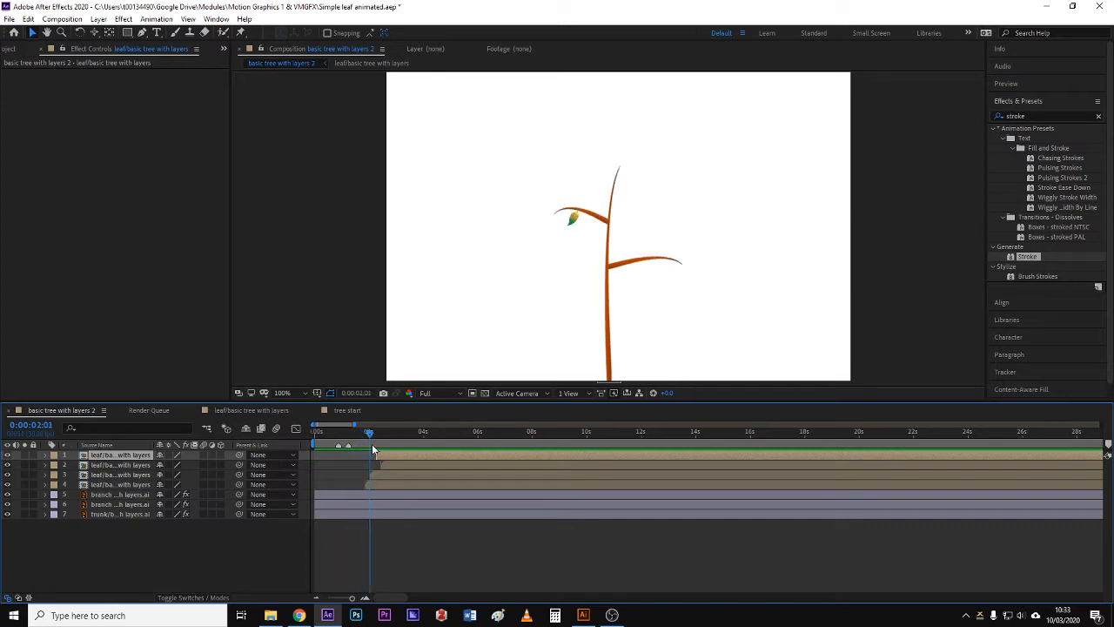
drag(367, 431, 347, 432)
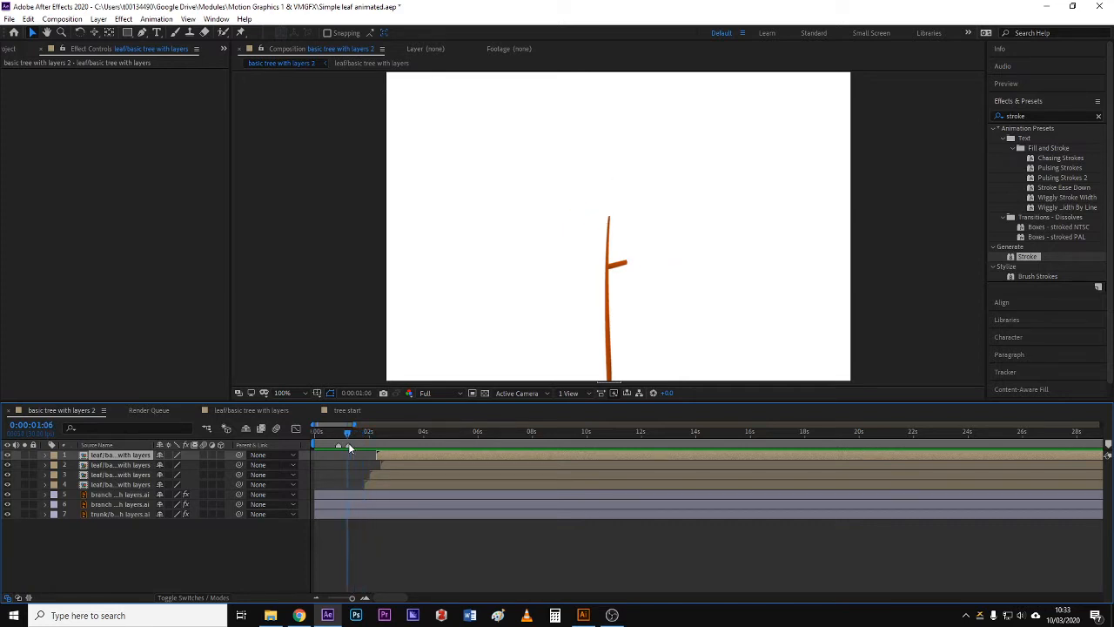
drag(348, 432, 369, 432)
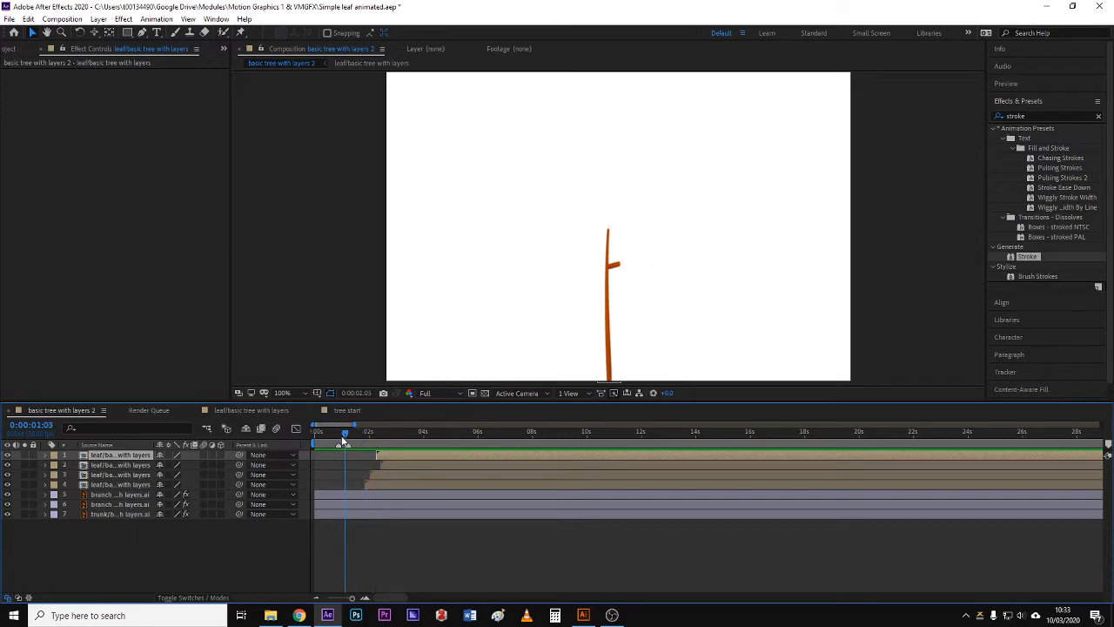
drag(345, 432, 374, 432)
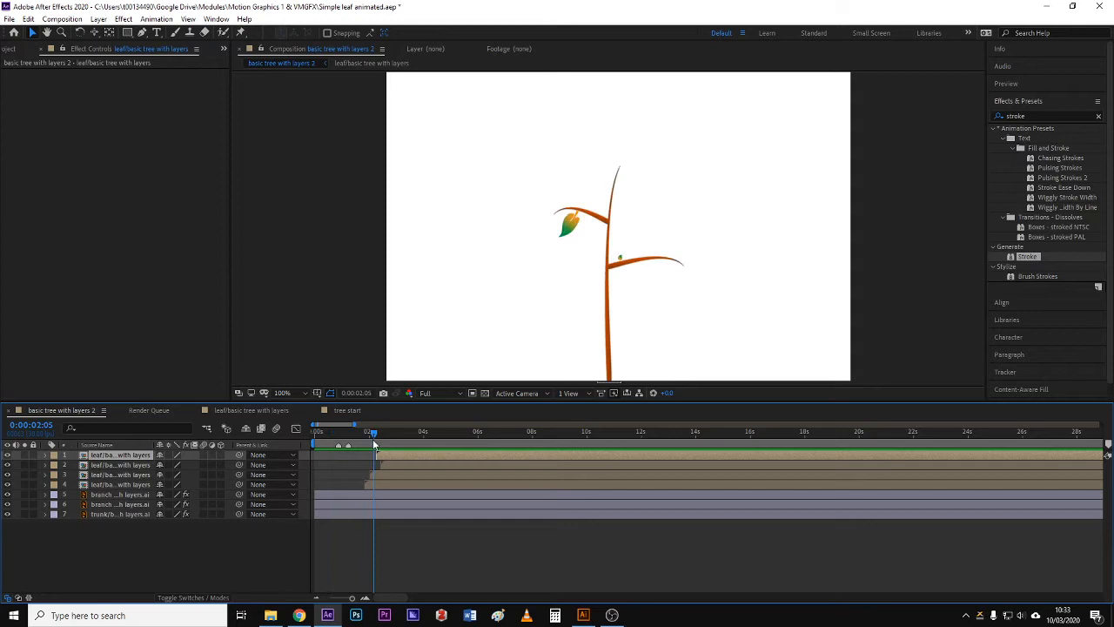
click(120, 514)
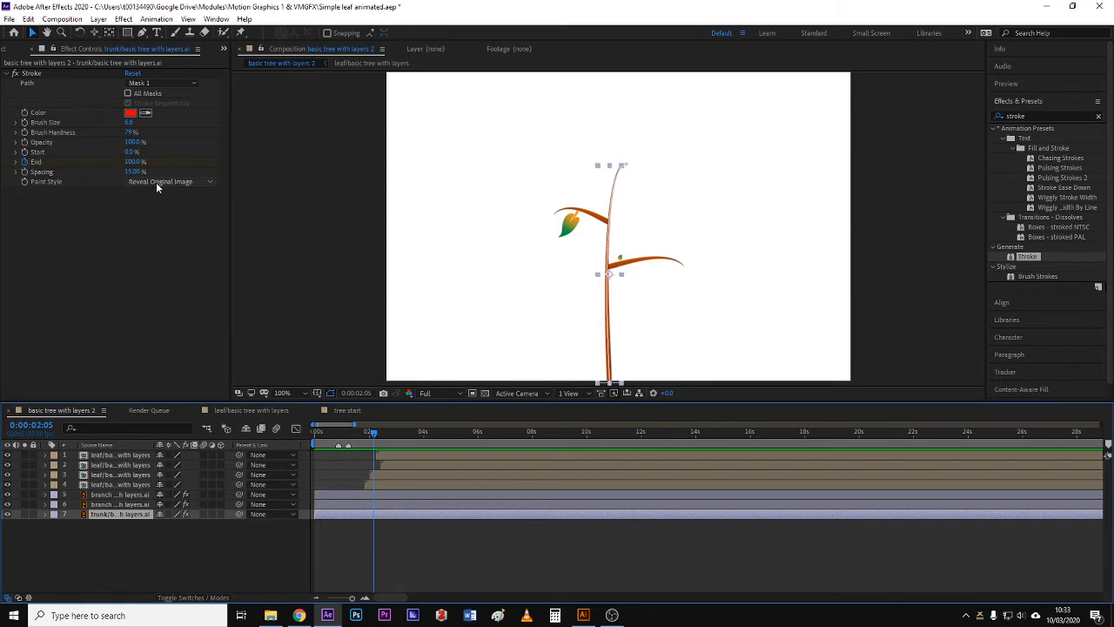
Step: Toggle the trunk Stroke's Paint Style between On Original Image and Reveal Original Image, leaving it on Reveal Original Image
click(170, 181)
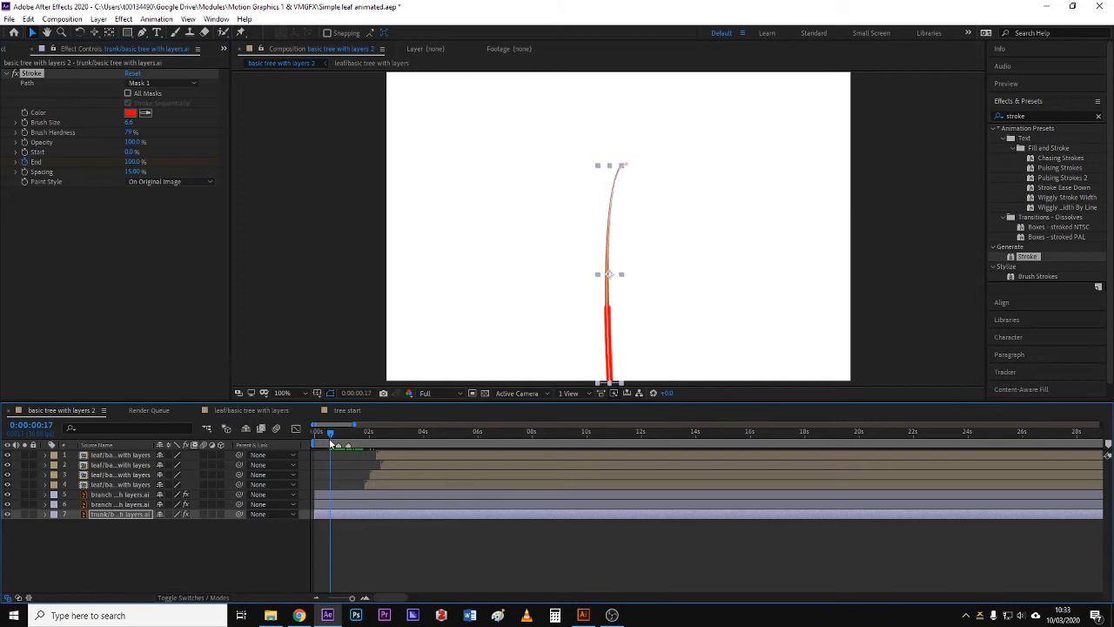
drag(331, 444, 335, 444)
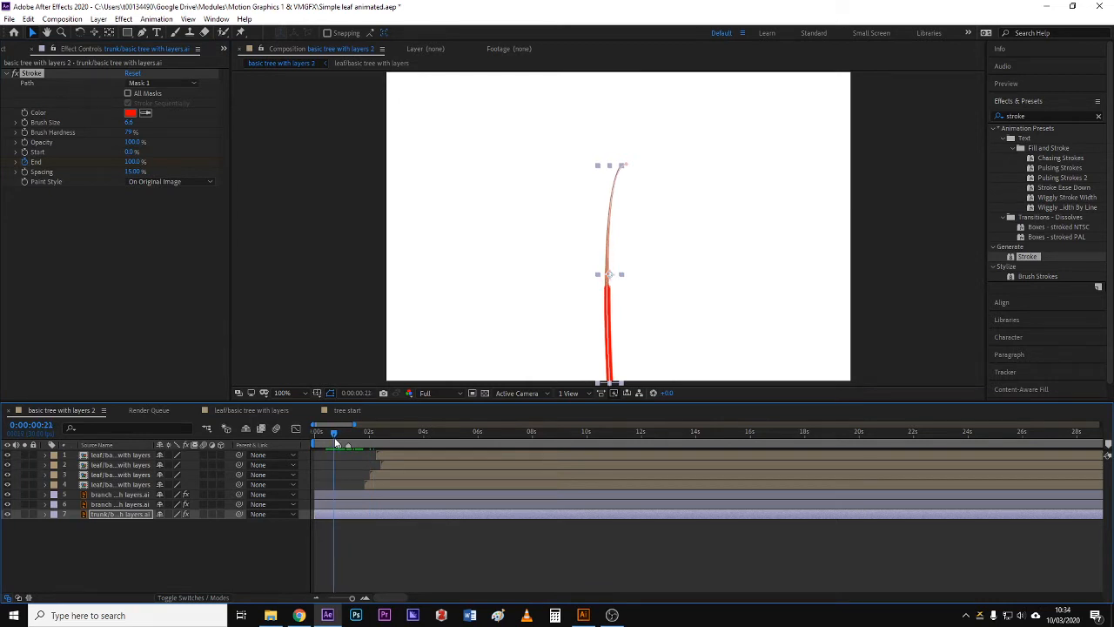
click(171, 181)
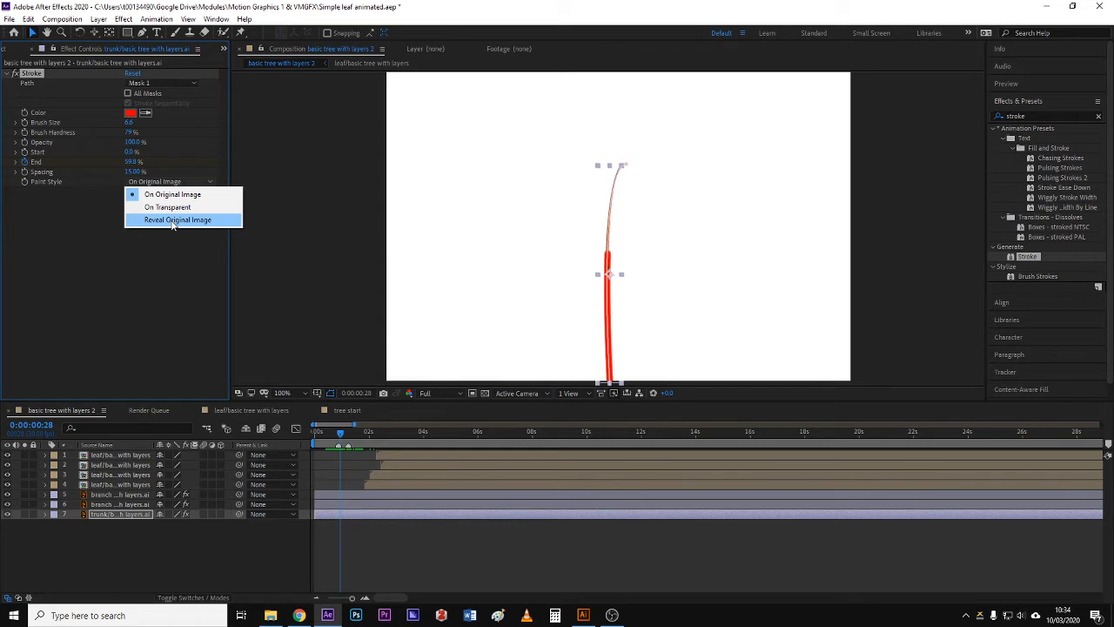
click(178, 220)
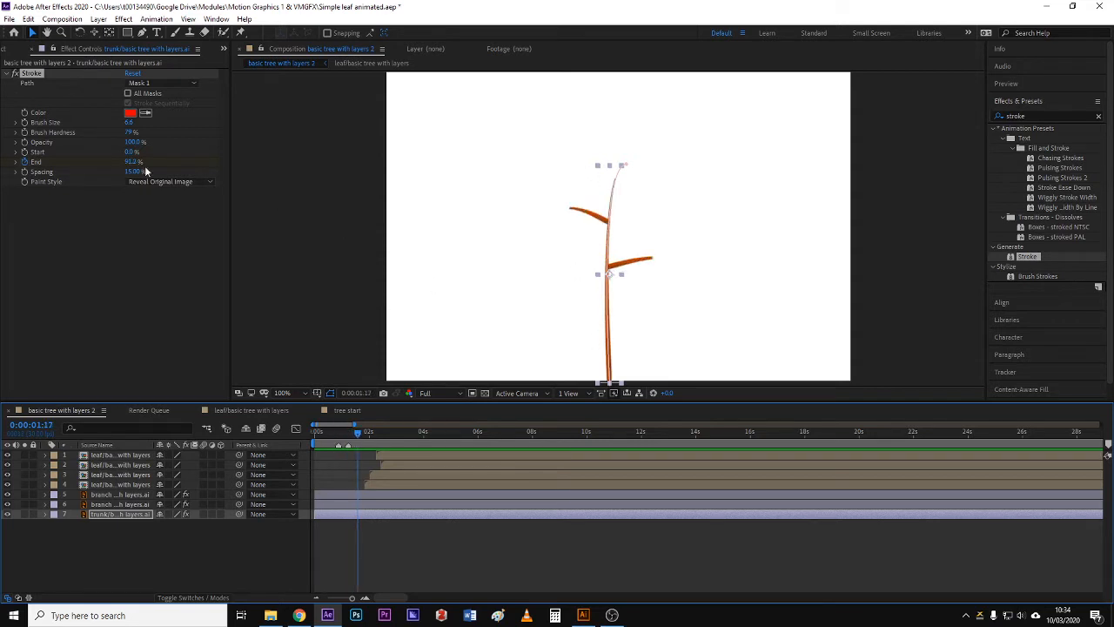
click(171, 181)
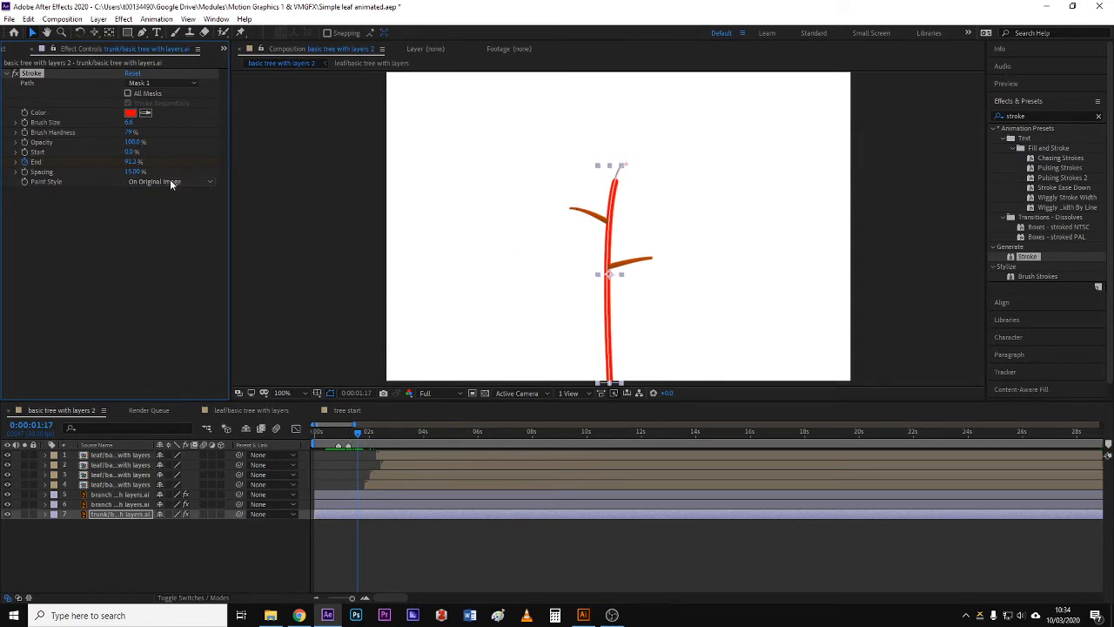
click(170, 181)
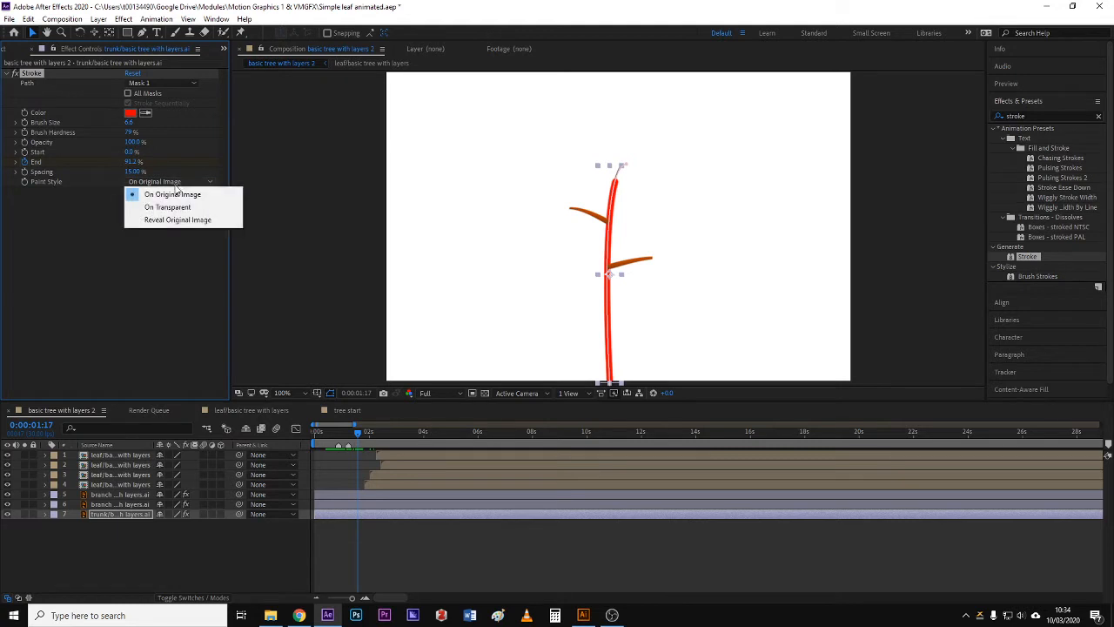
click(177, 219)
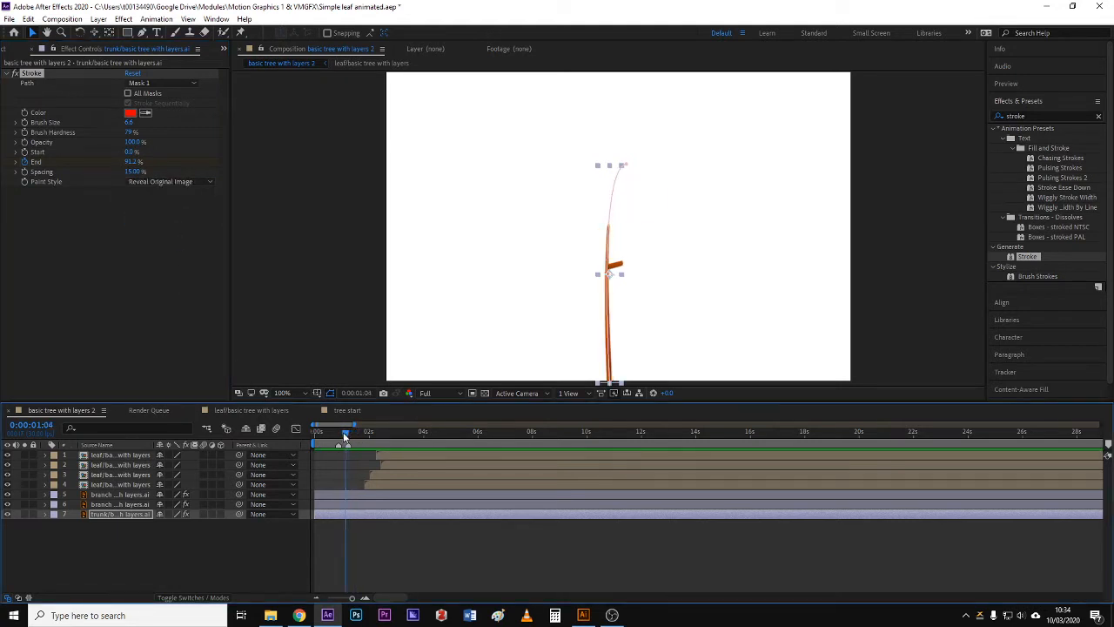
drag(346, 432, 408, 432)
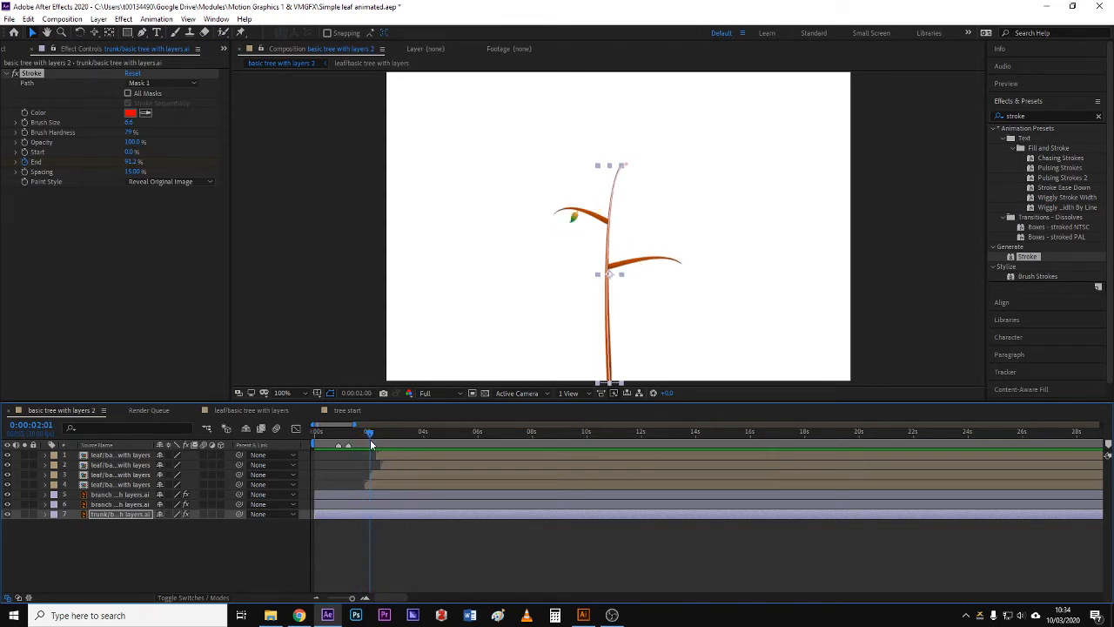
drag(369, 444, 400, 444)
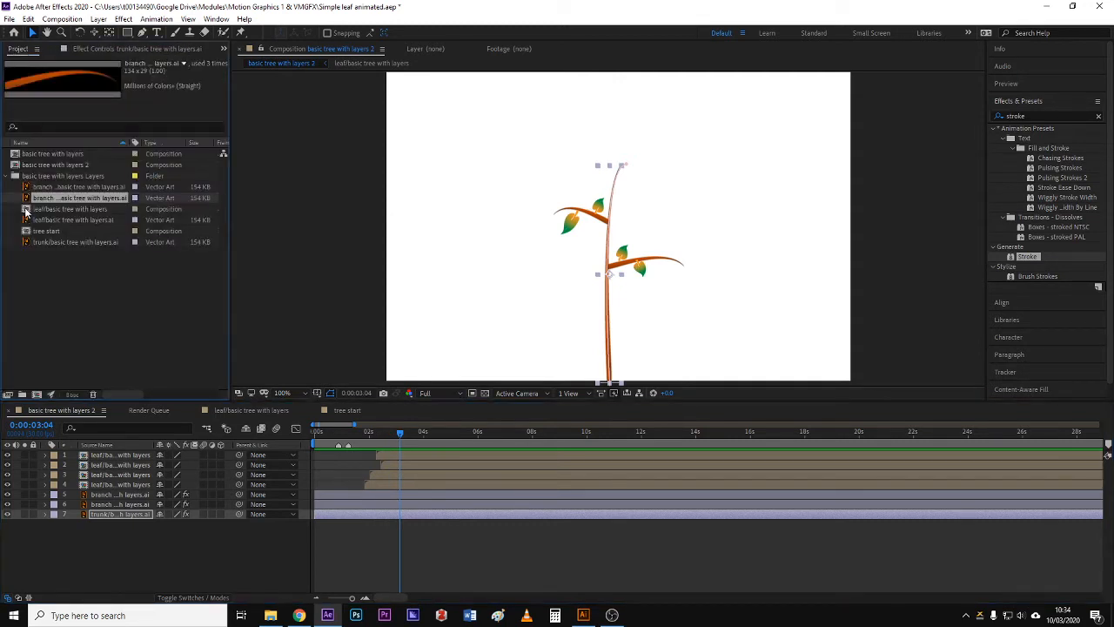
Step: Open the tree start composition from the Project panel
double_click(74, 209)
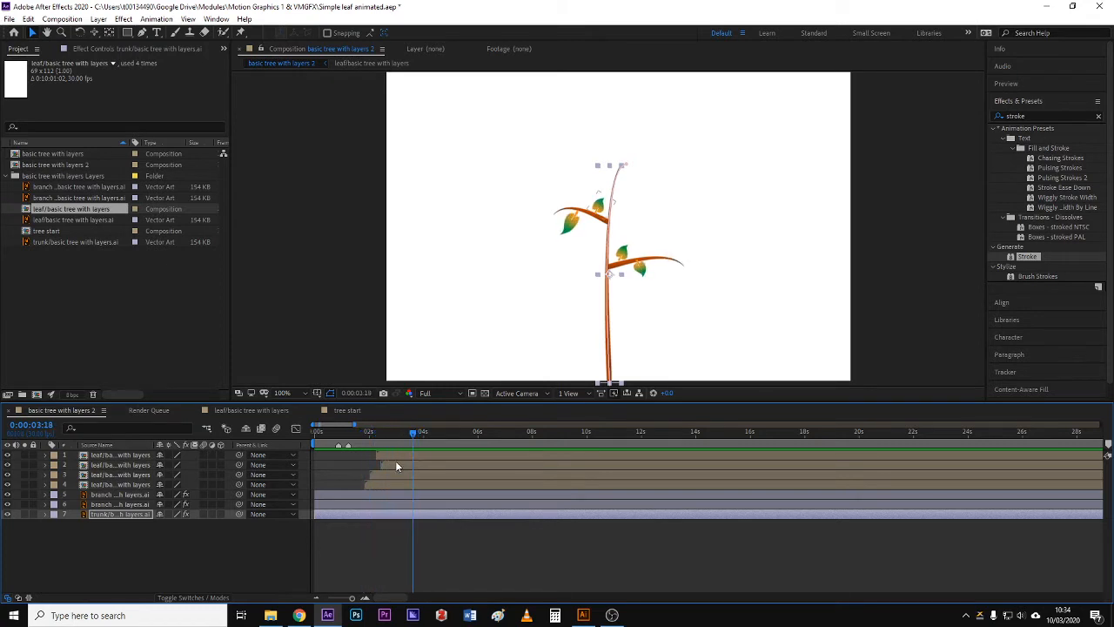
mouse_move(132, 417)
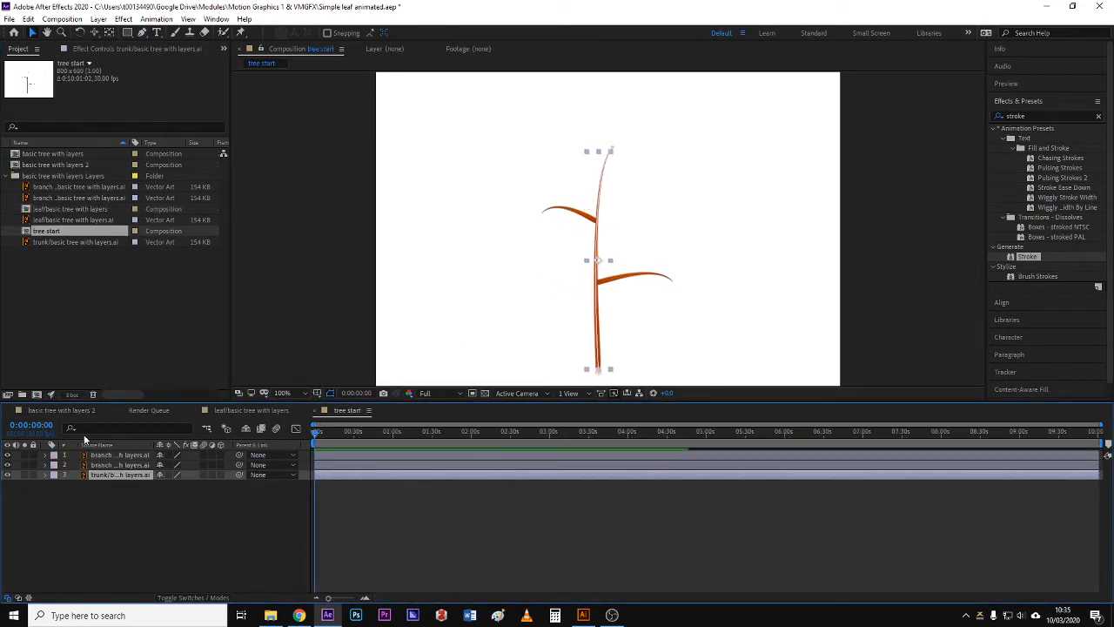
Step: Select the trunk layer in the tree start composition for the Stroke effect
click(118, 463)
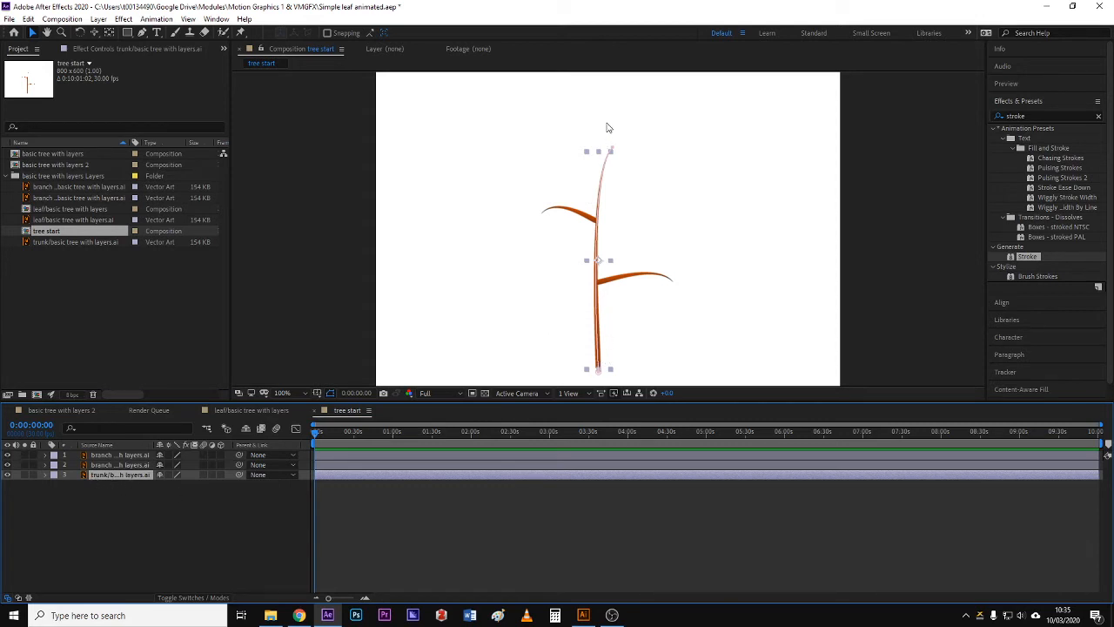
mouse_move(591, 191)
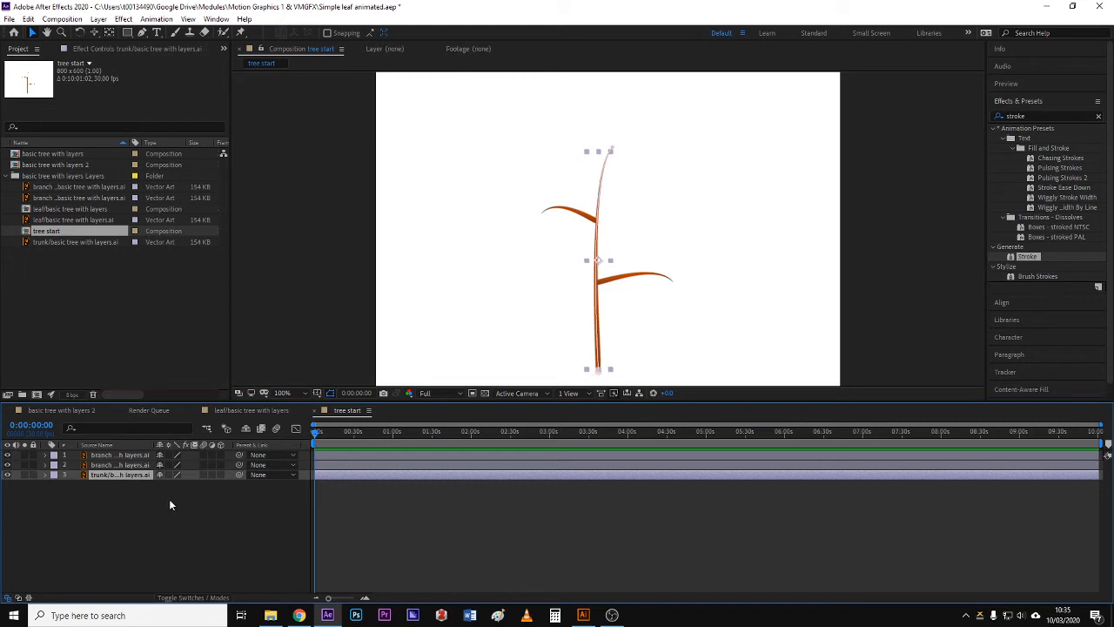
mouse_move(1007, 231)
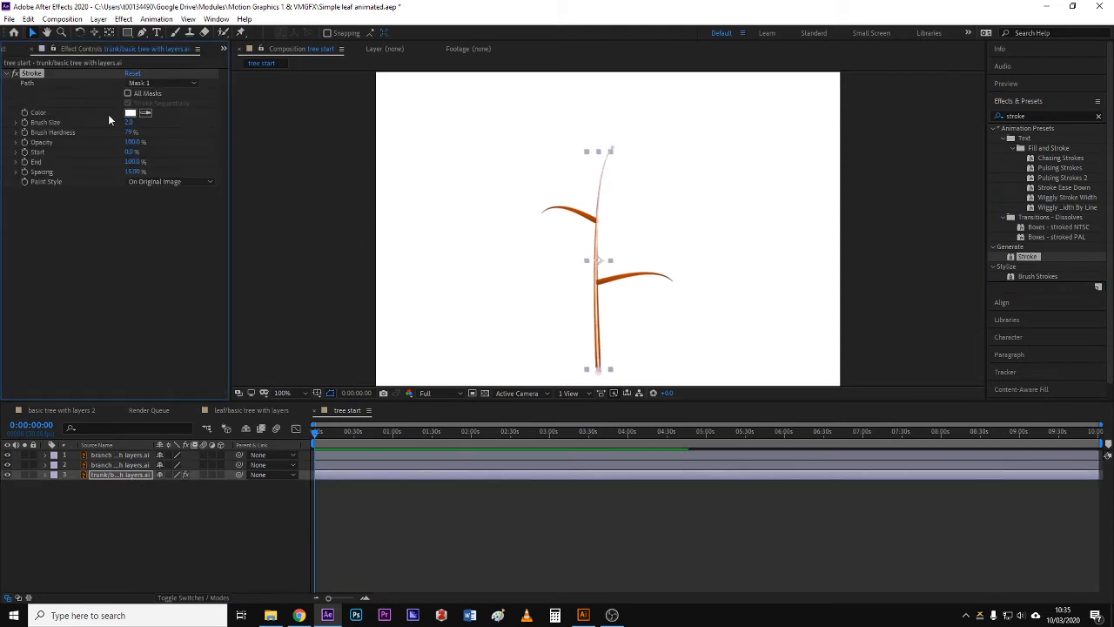
Step: Set the trunk's Stroke colour to red
click(139, 111)
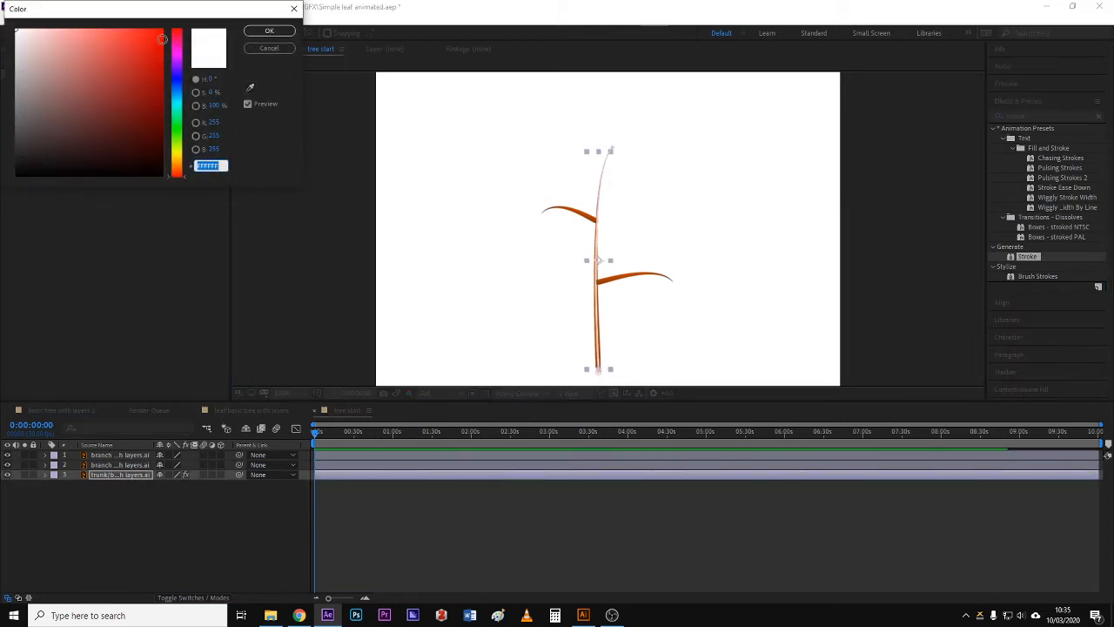
click(268, 31)
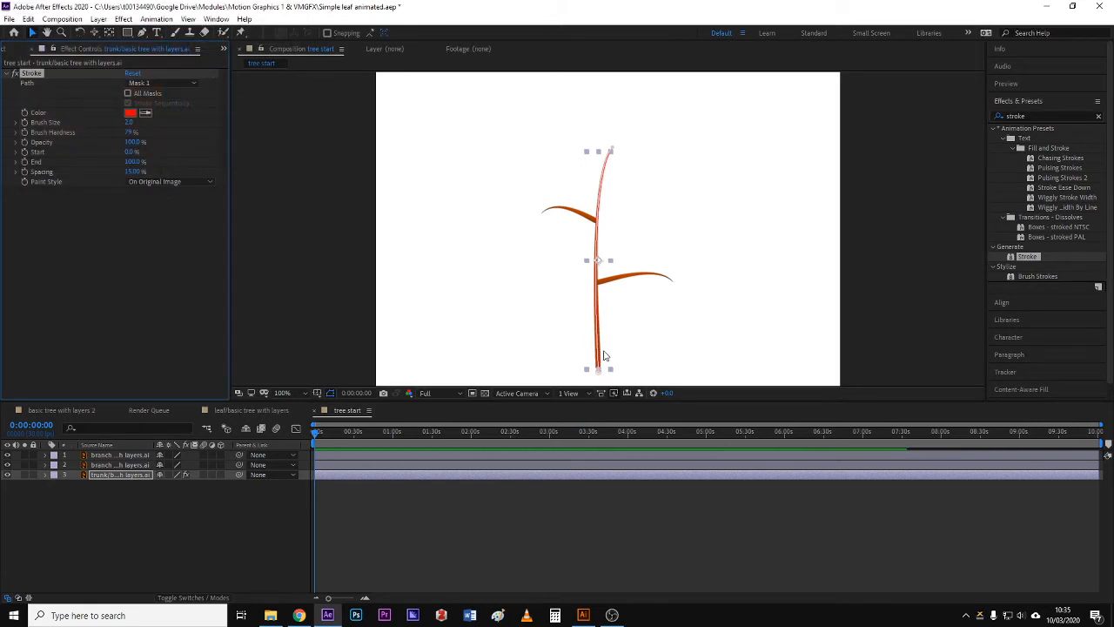
mouse_move(140, 126)
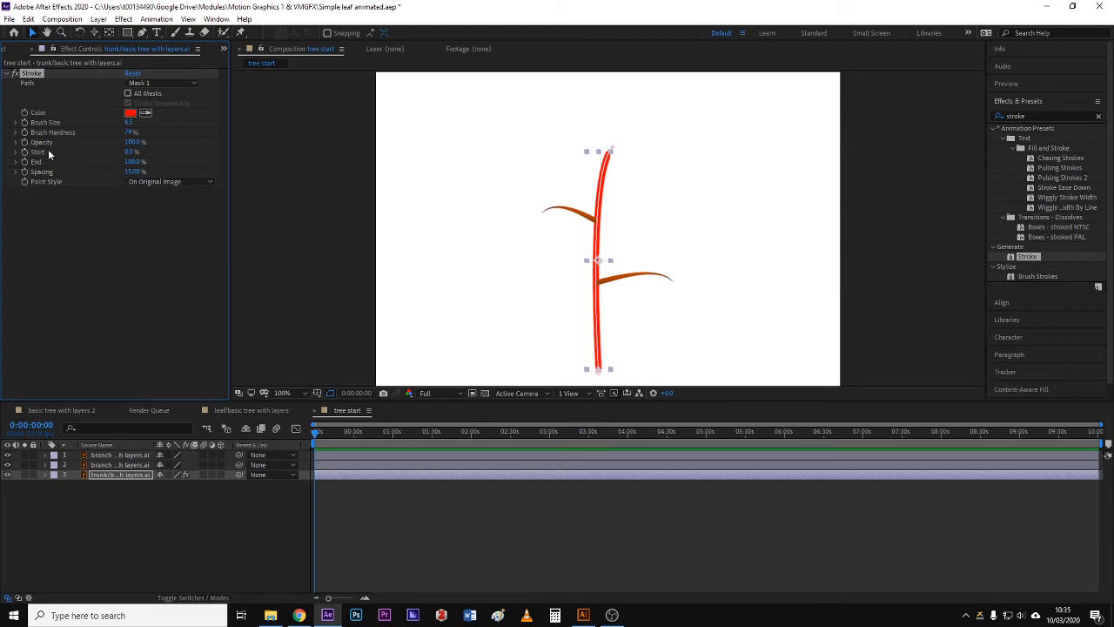
mouse_move(63, 167)
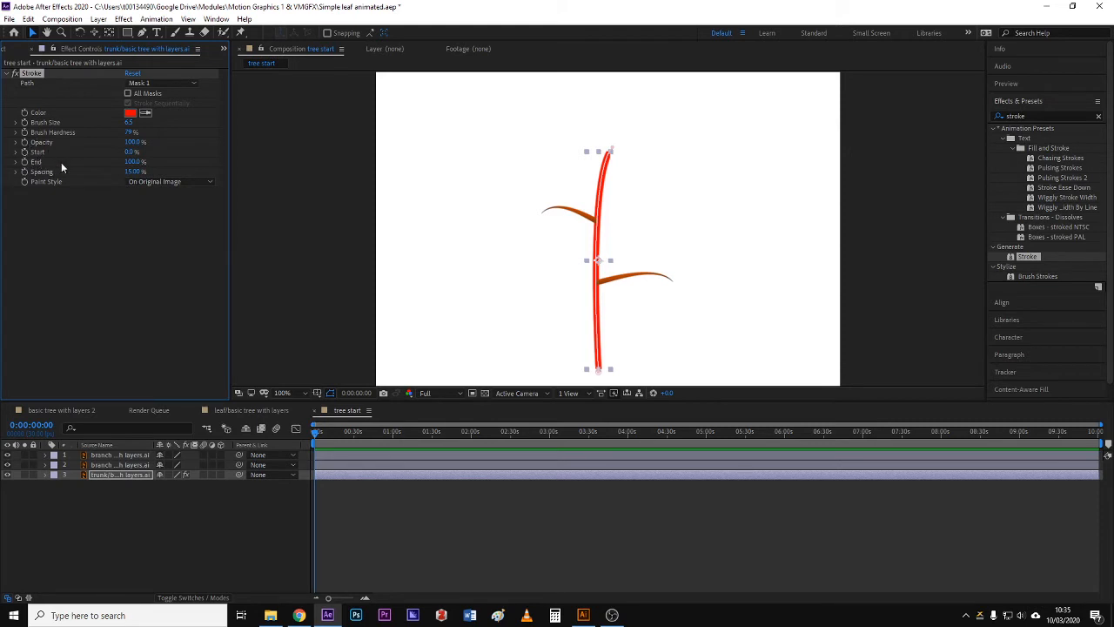
mouse_move(85, 146)
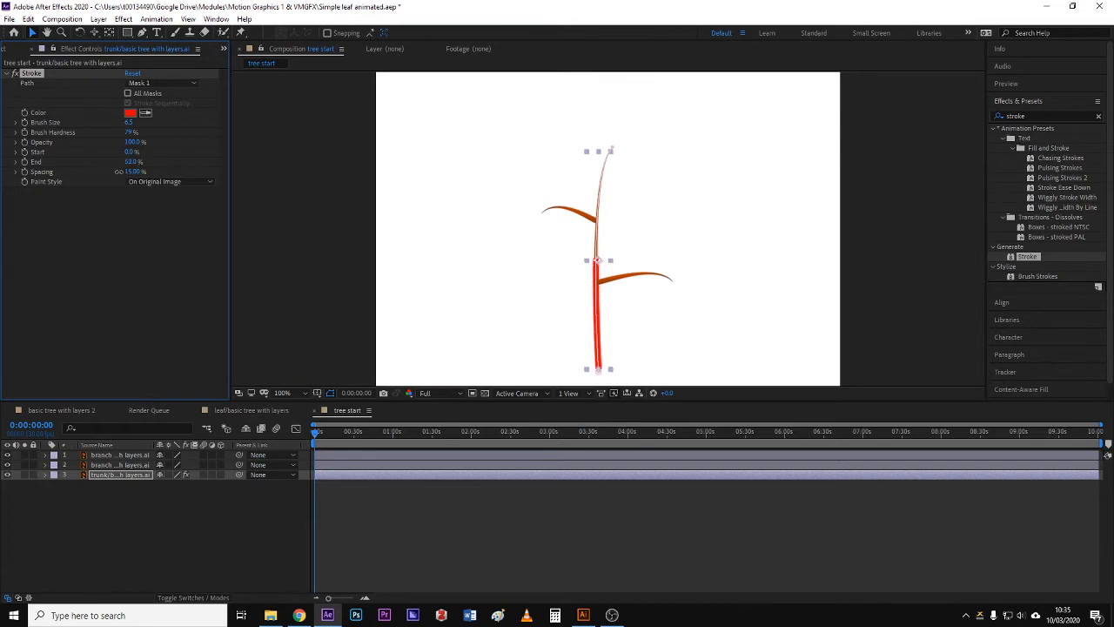
Step: Keyframe the trunk Stroke's End property and reveal the animated properties in the timeline with U
click(132, 160)
text(0)
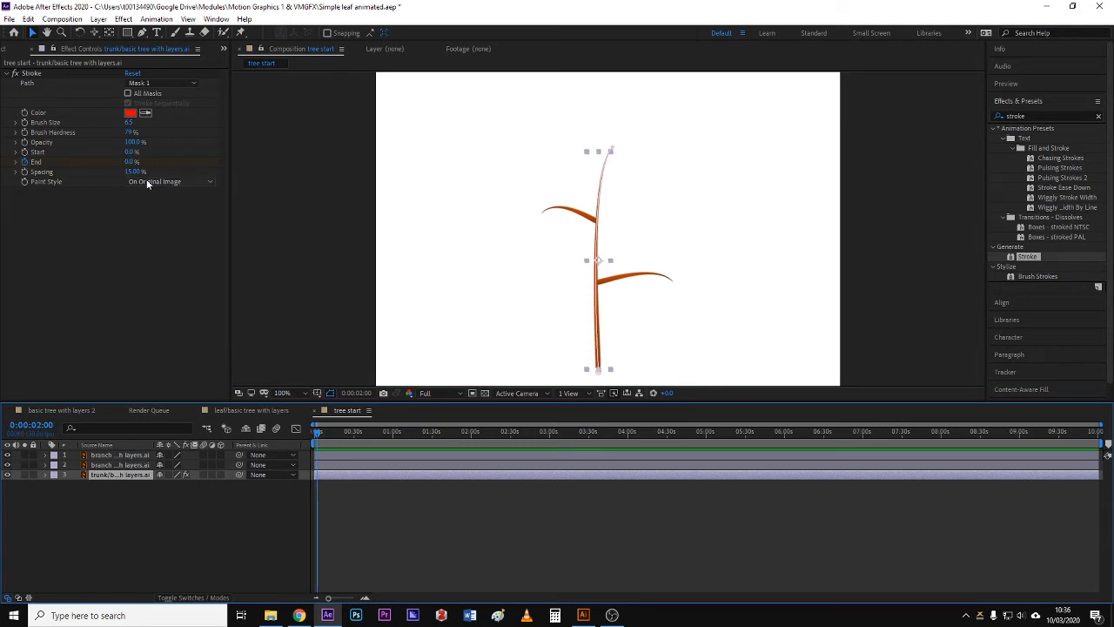
click(132, 162)
text(100)
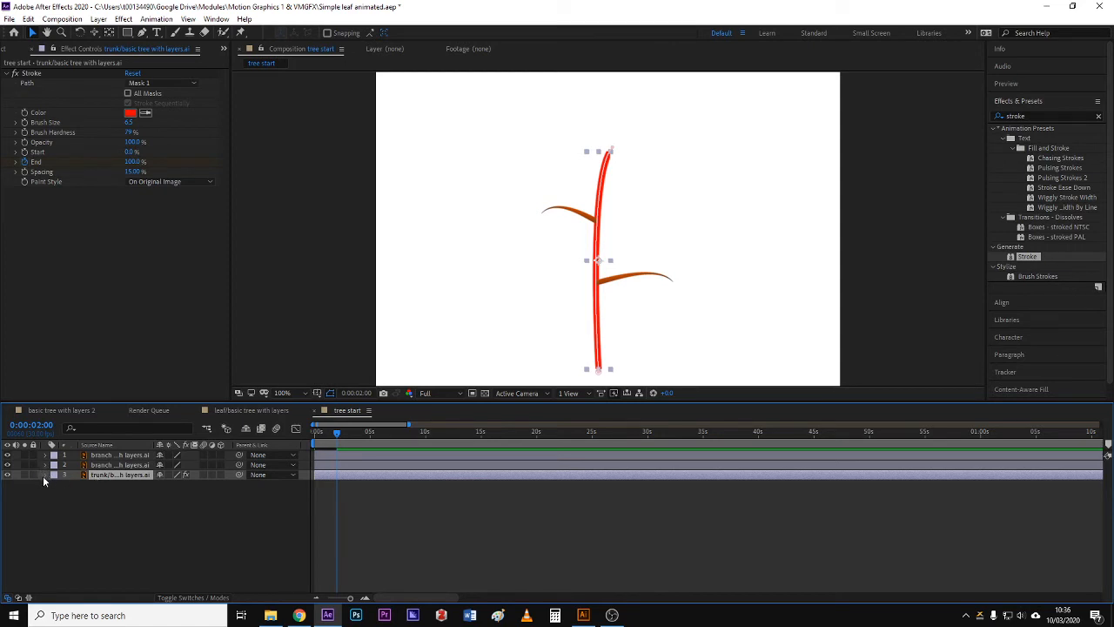
click(45, 474)
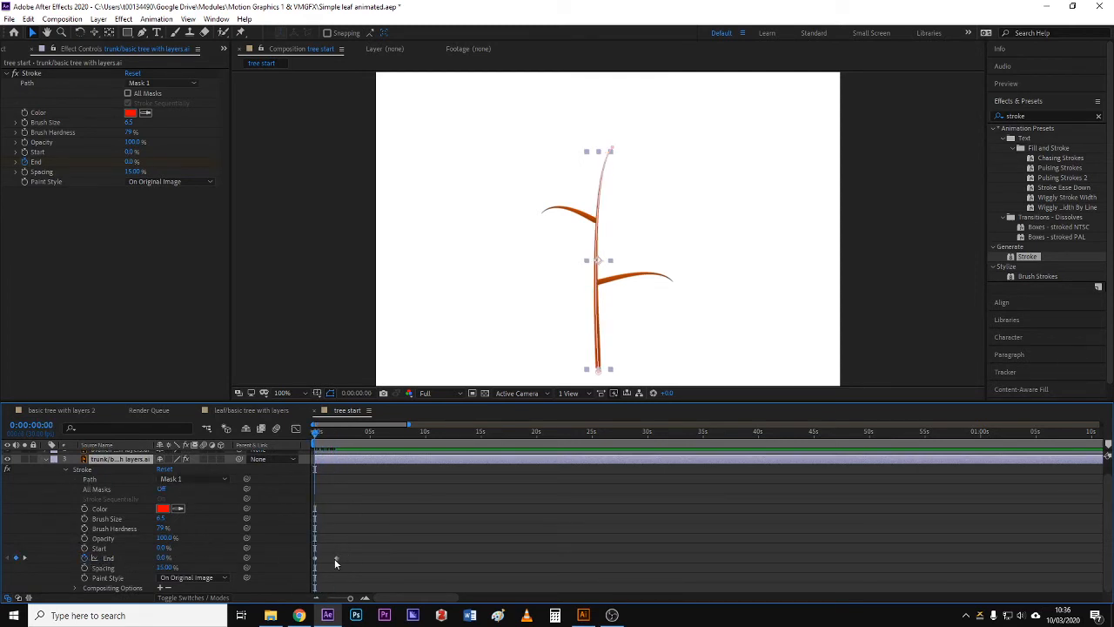
Step: Set the trunk Stroke's Paint Style to Reveal Original Image and preview the trunk growing in
right_click(315, 557)
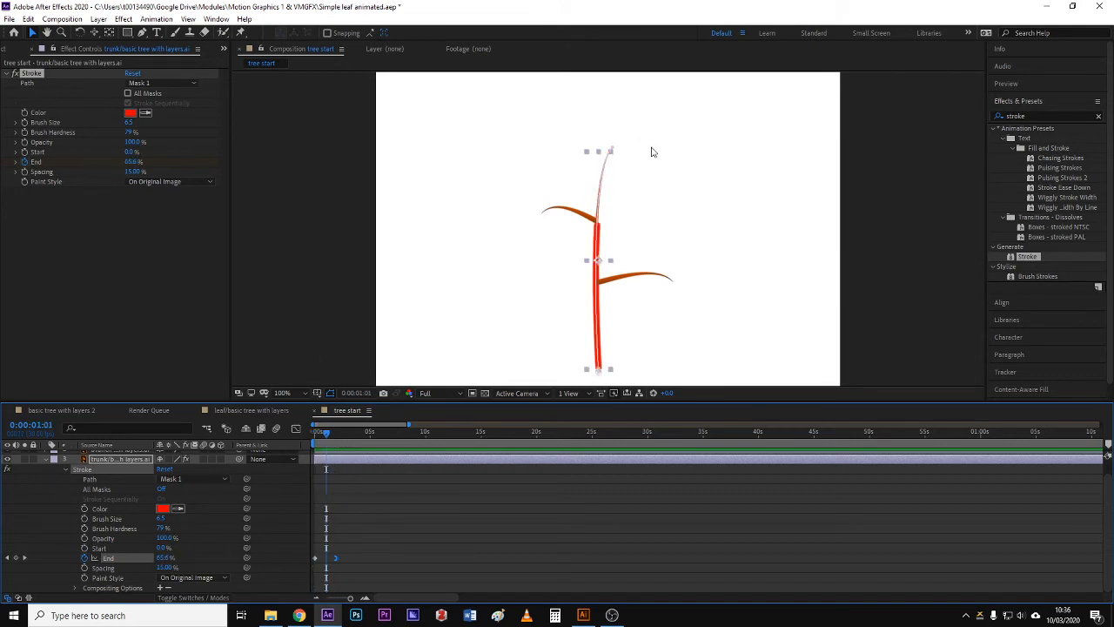
mouse_move(408, 184)
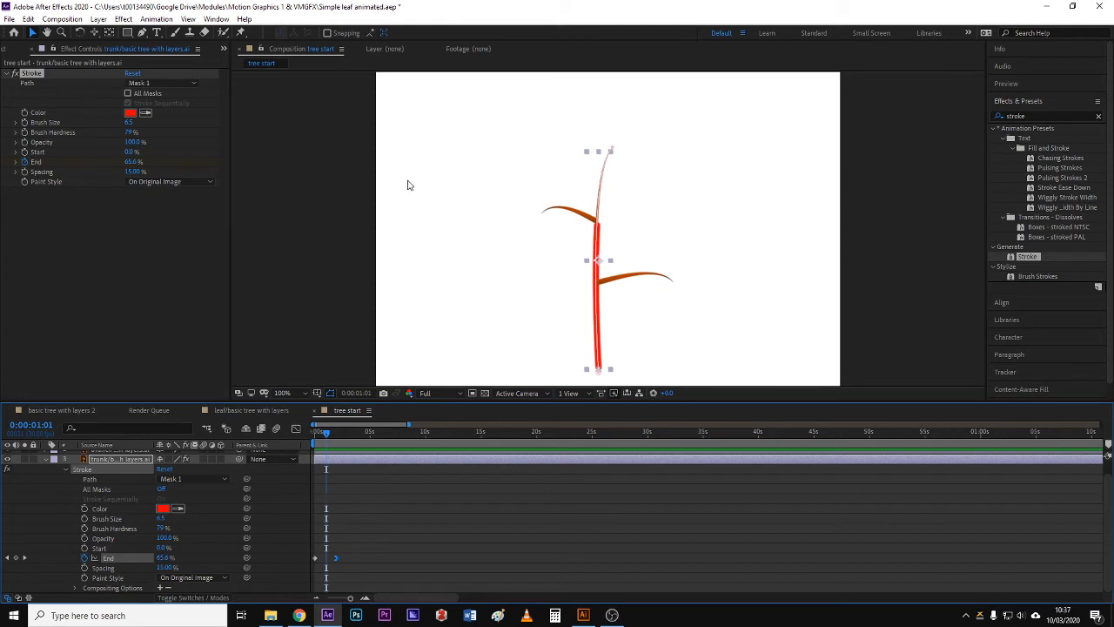
click(171, 181)
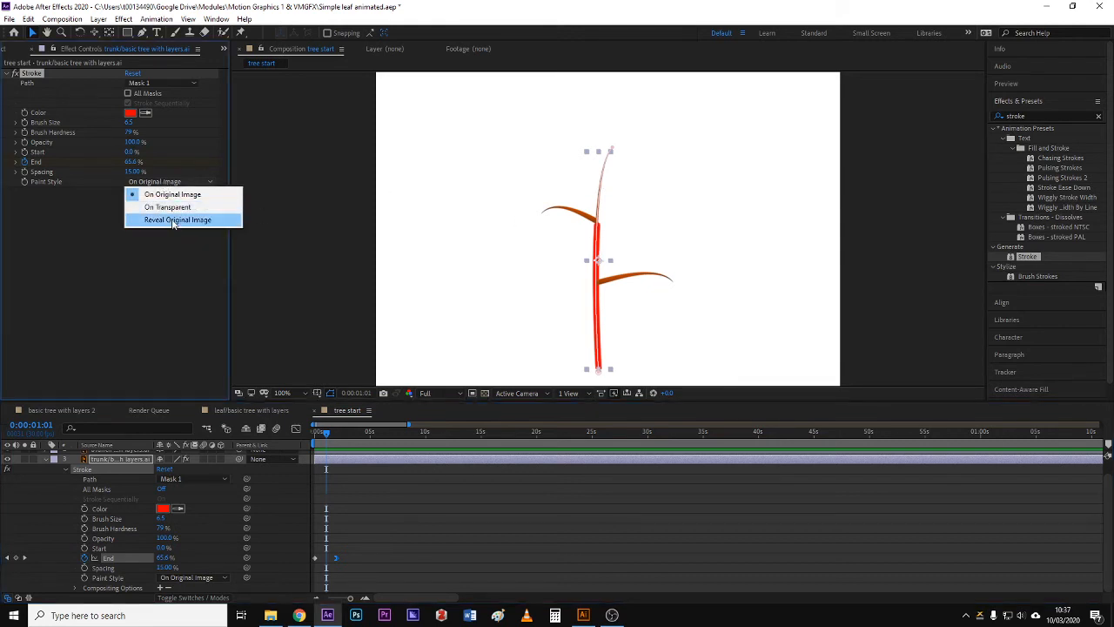
click(177, 219)
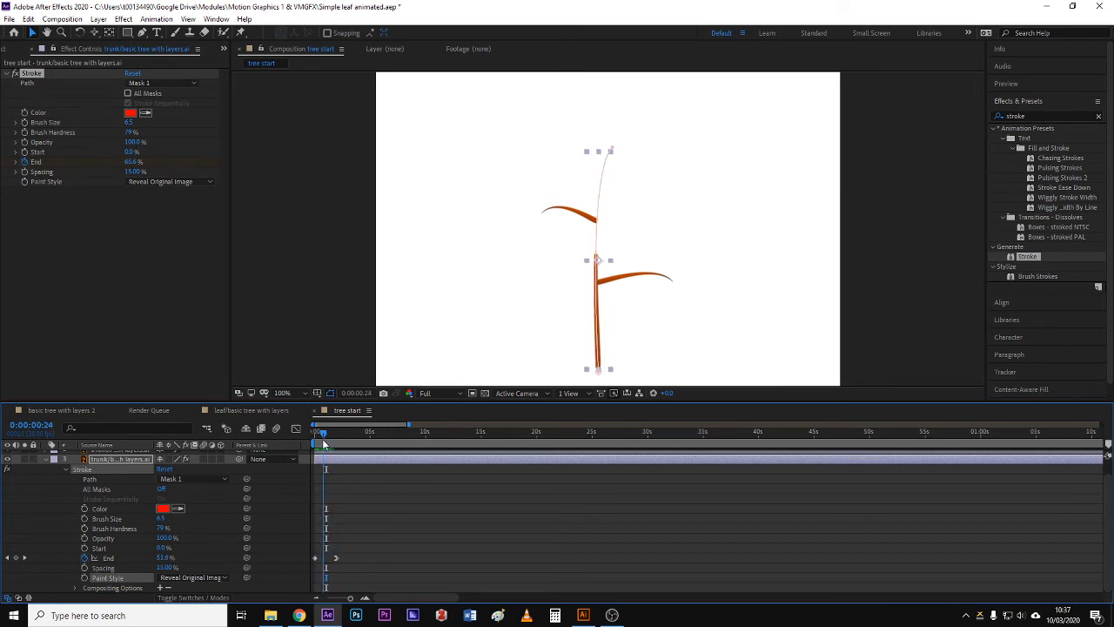
drag(318, 444, 334, 444)
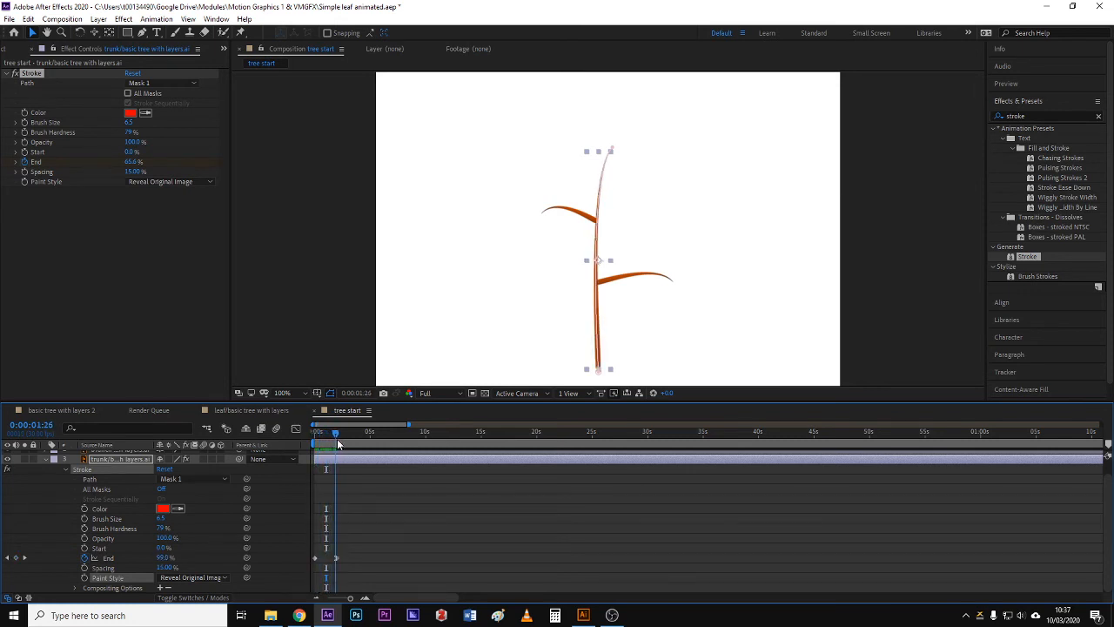
drag(334, 444, 320, 443)
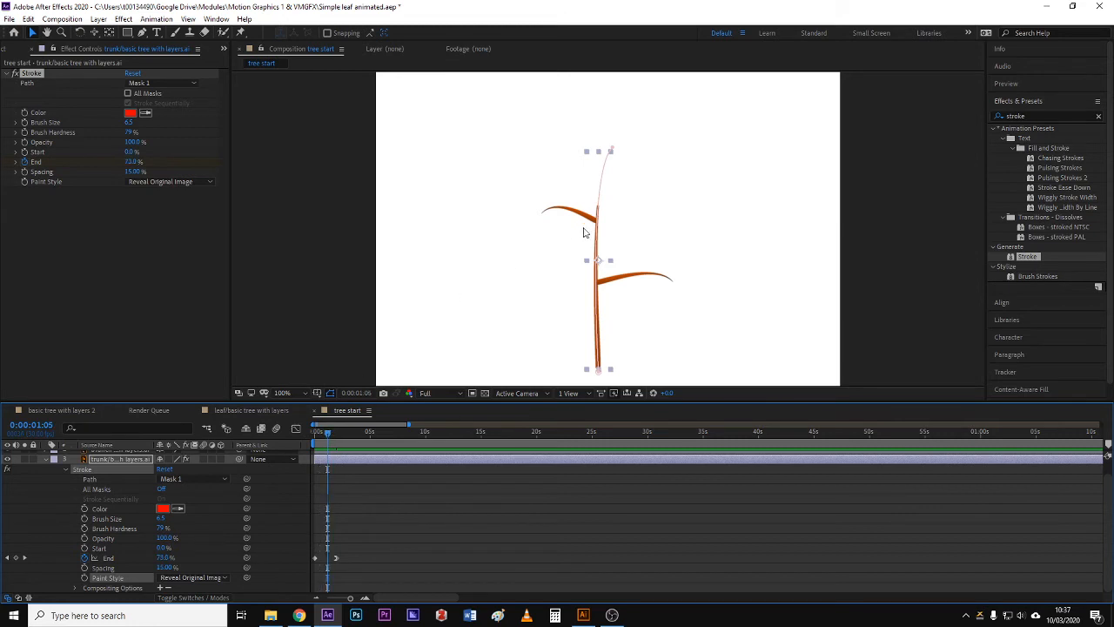
mouse_move(618, 185)
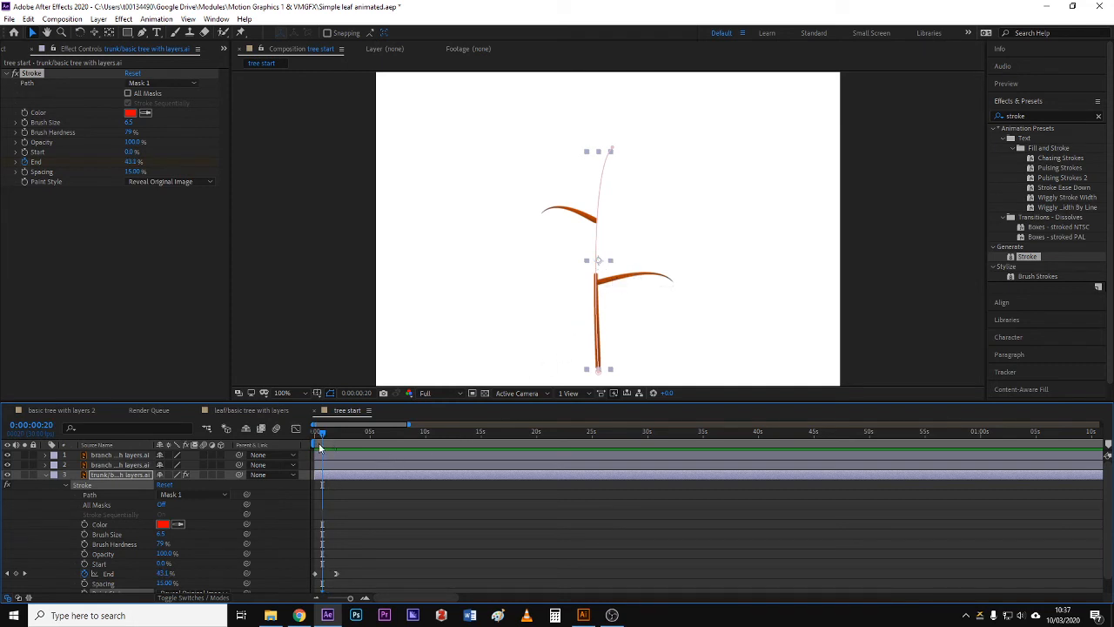
mouse_move(296, 428)
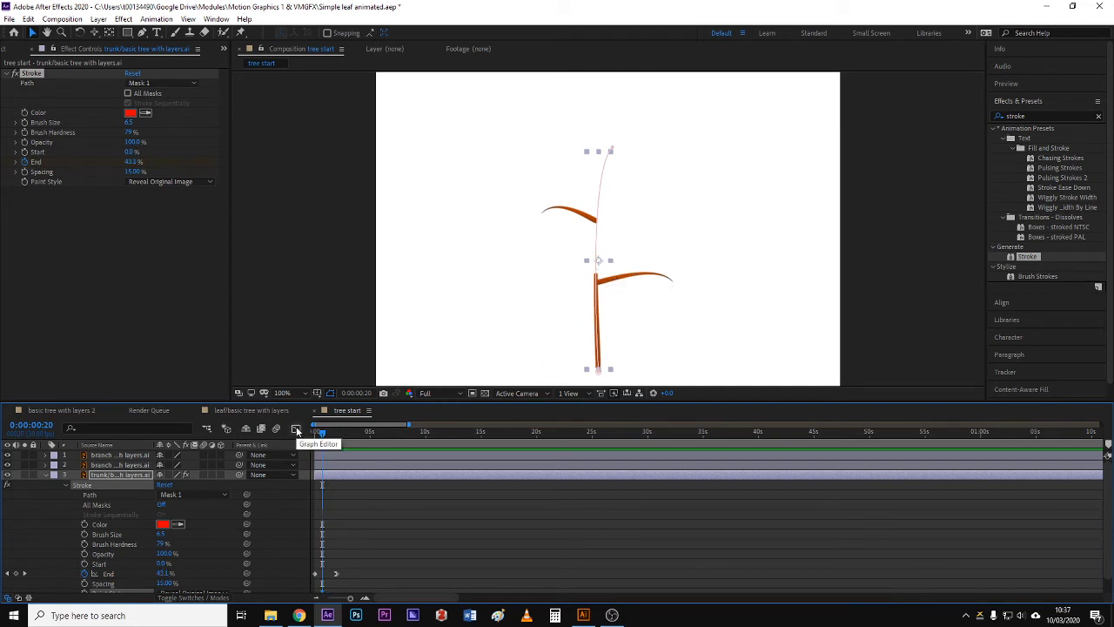
mouse_move(357, 520)
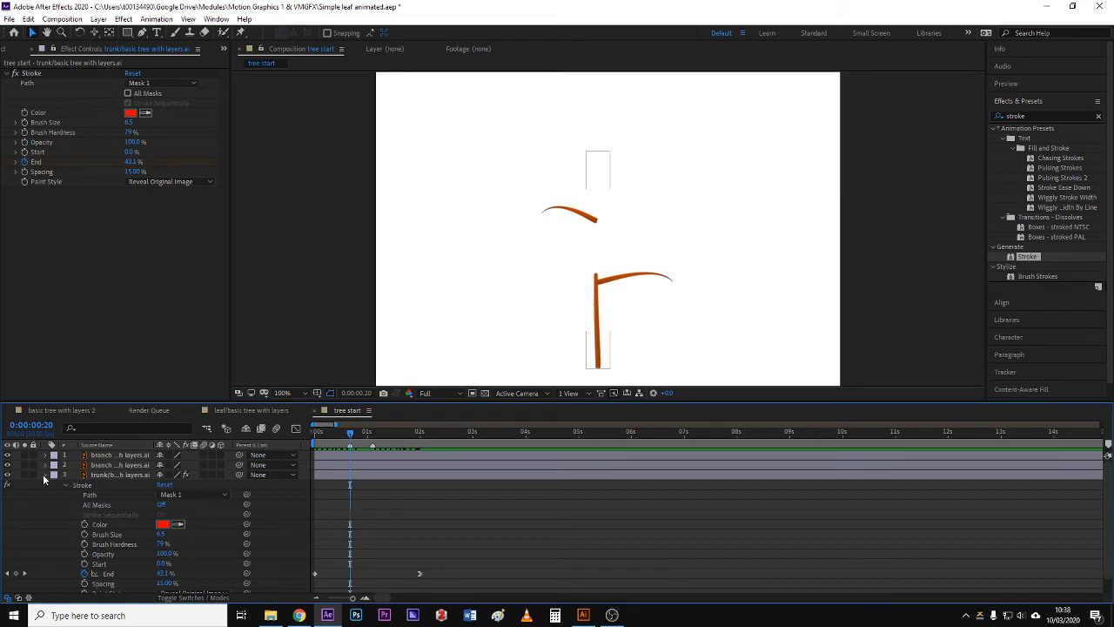
Step: Select the right branch layer, set its Stroke colour to red and keyframe its End property
click(119, 454)
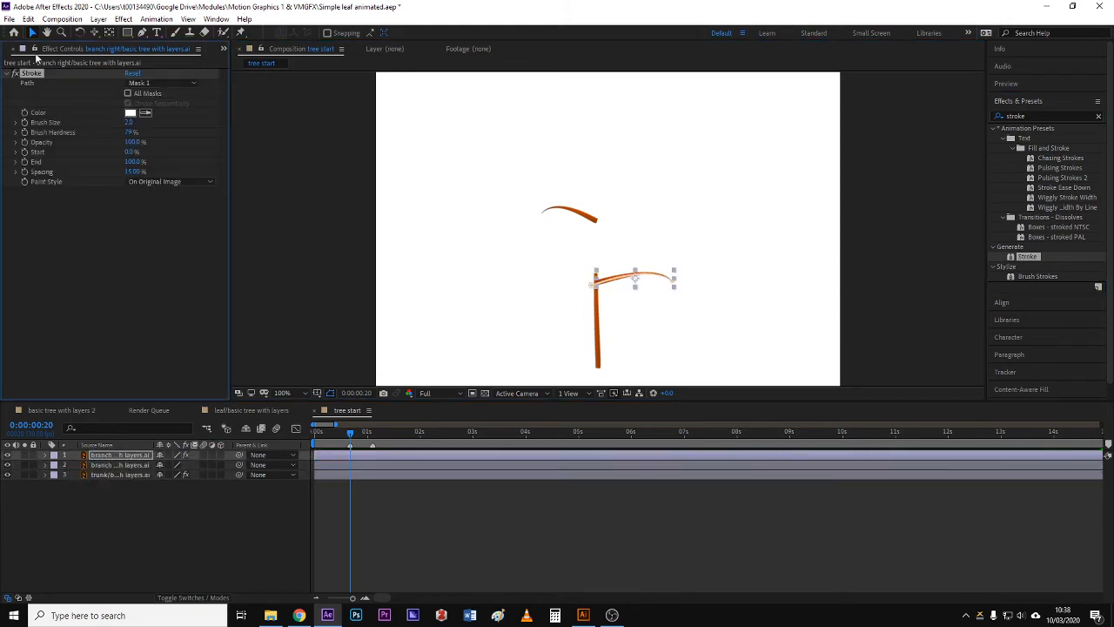
click(131, 113)
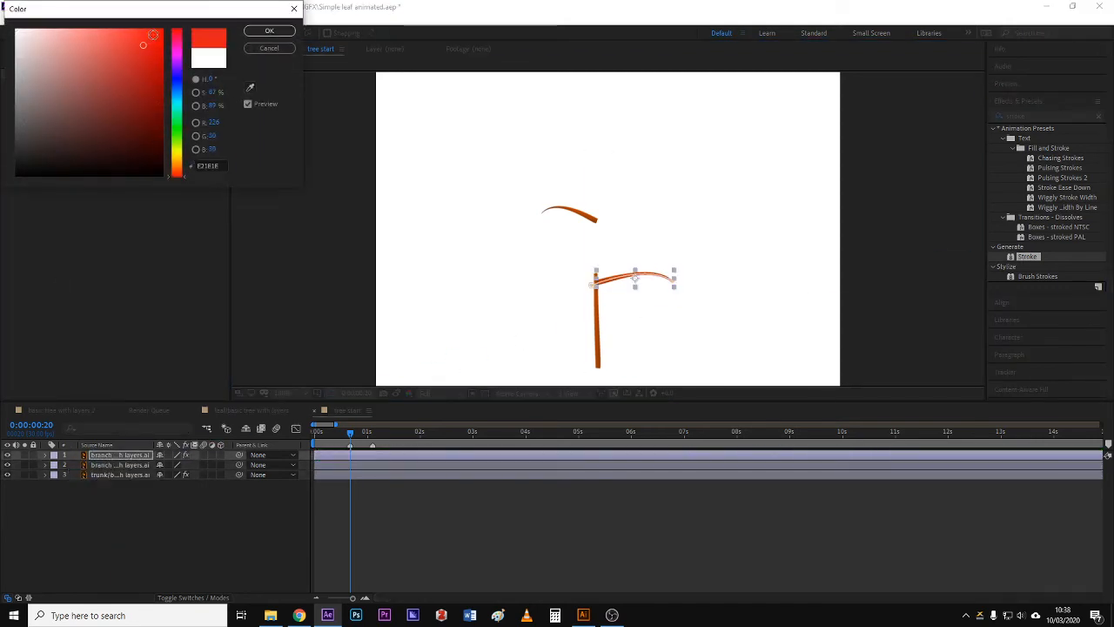
click(268, 31)
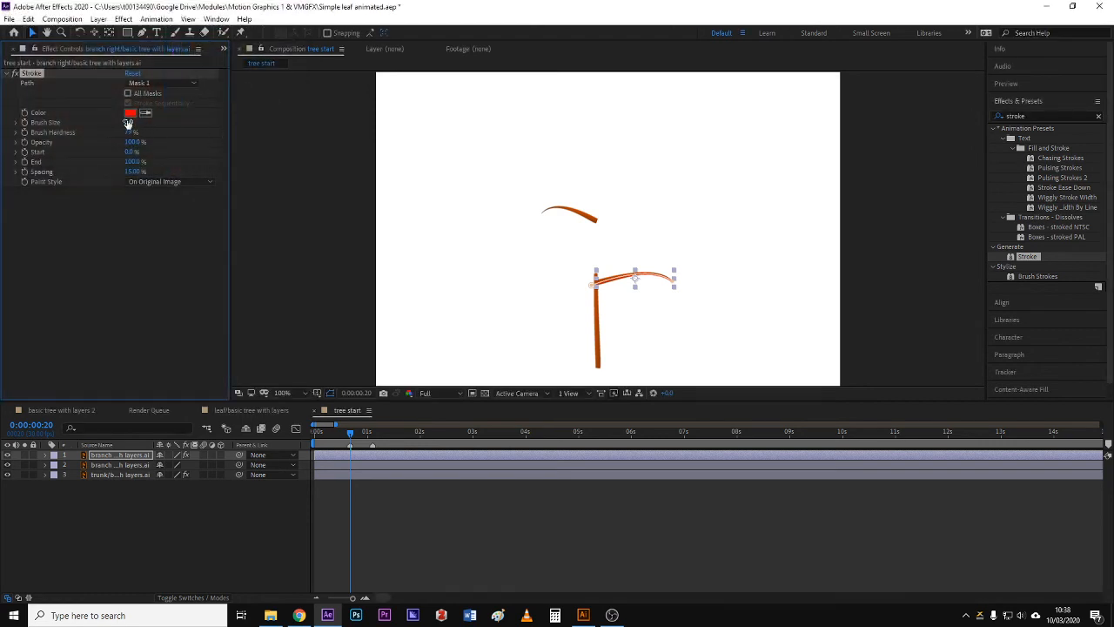
click(129, 122)
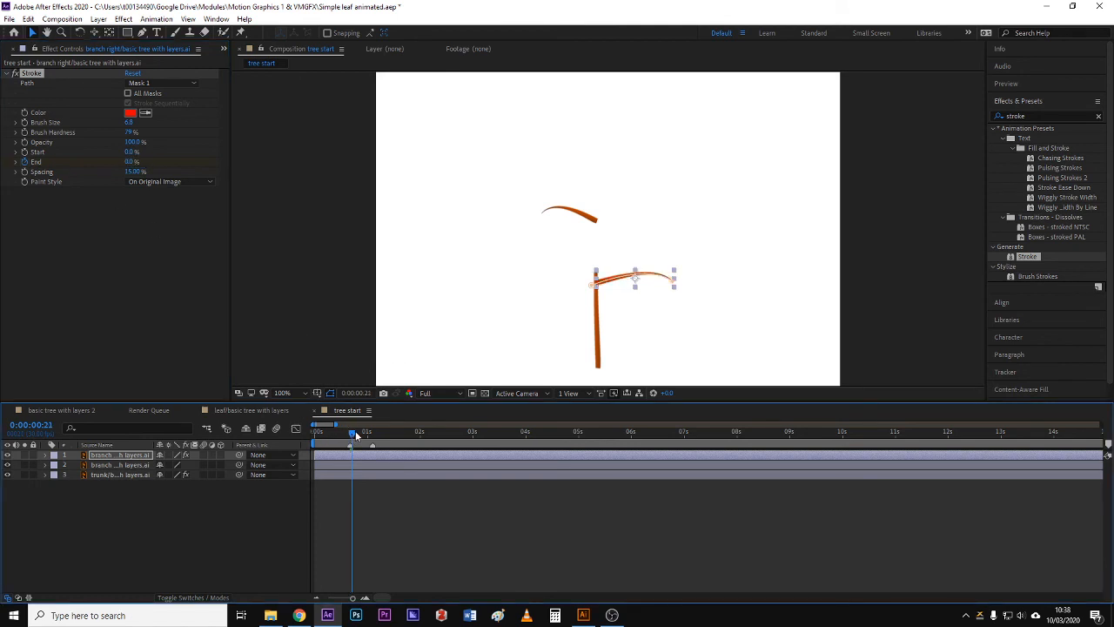
Step: Set the right branch Stroke's Paint Style to Reveal Original Image and preview the branch growing in
click(355, 432)
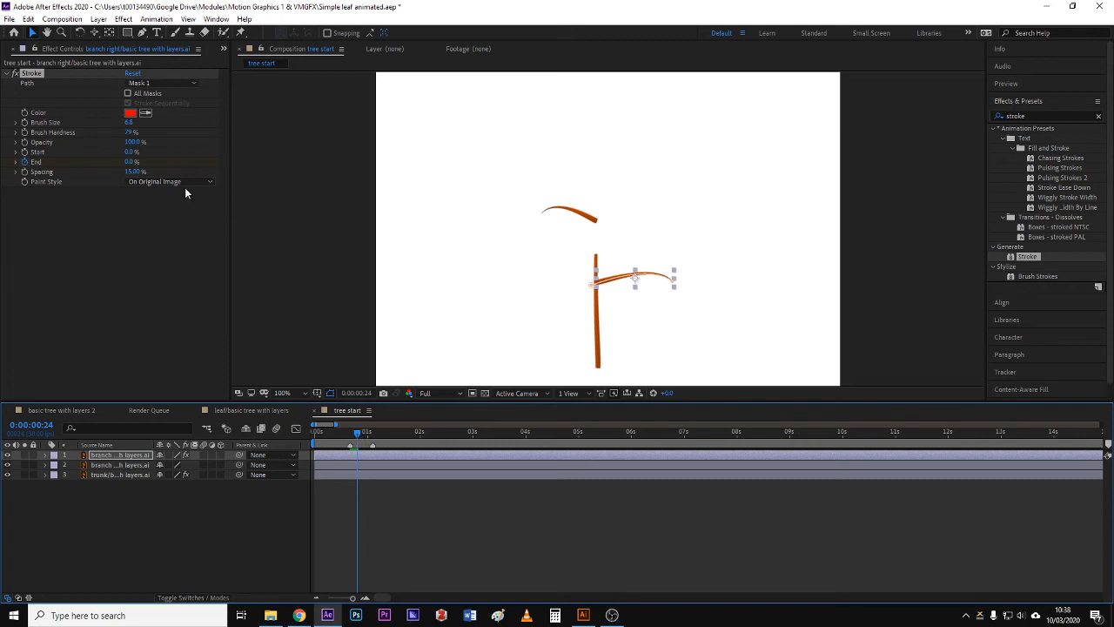
click(171, 181)
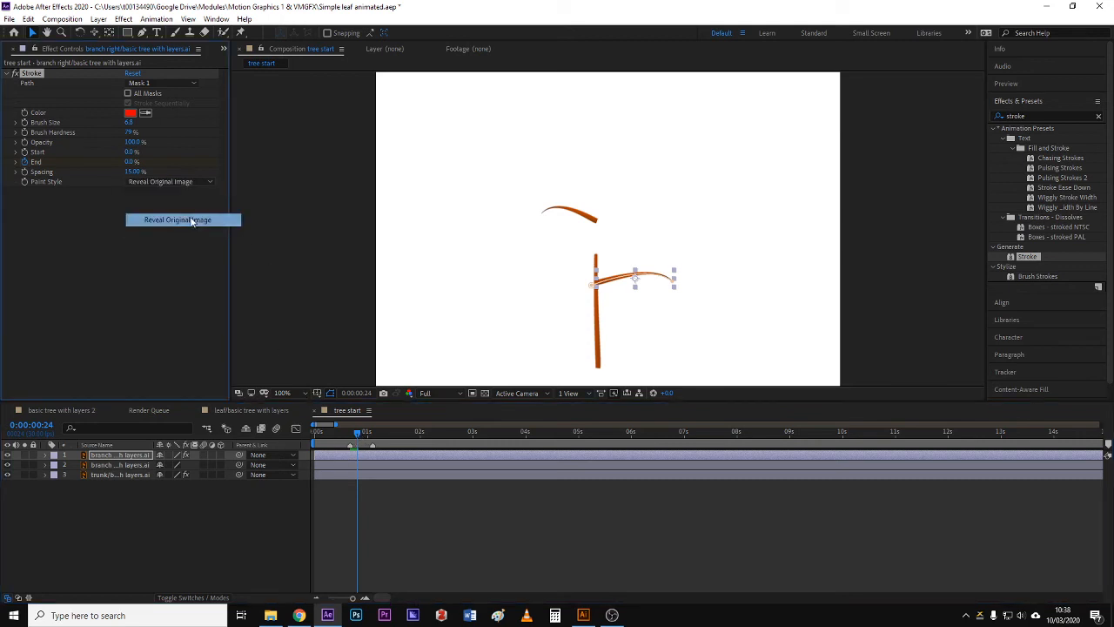
click(366, 431)
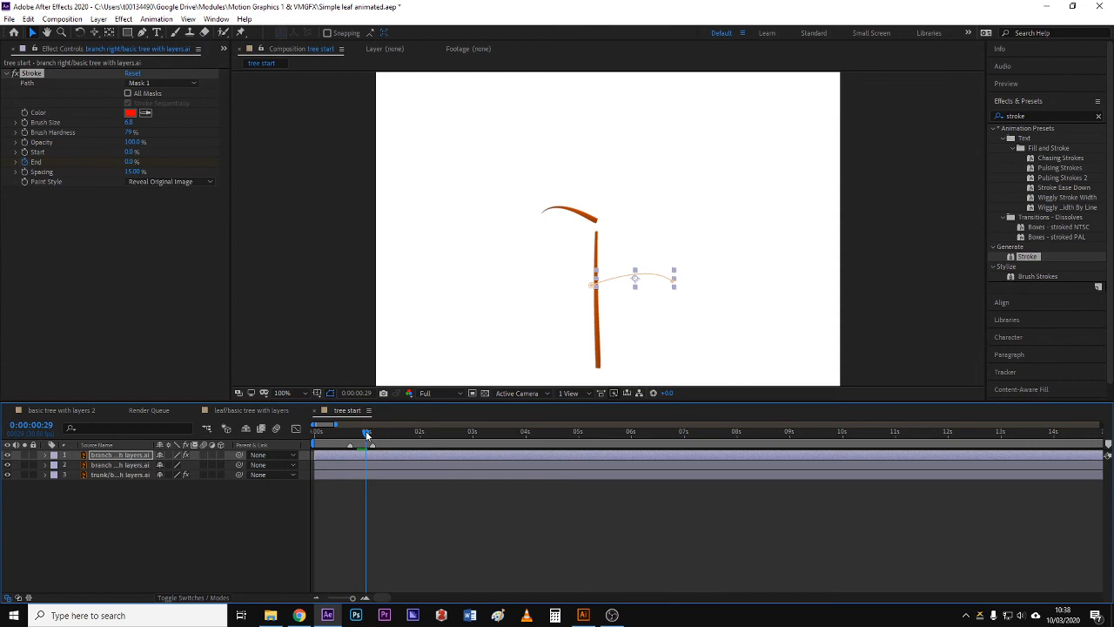
drag(366, 432, 366, 432)
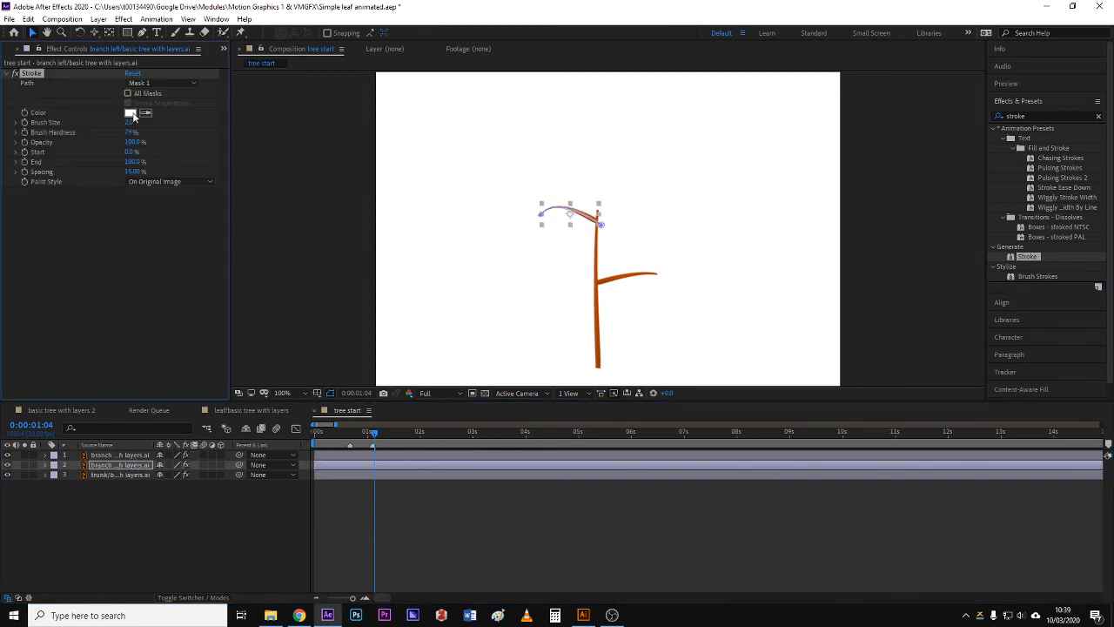
Step: Set the left branch's Stroke colour to red
click(130, 114)
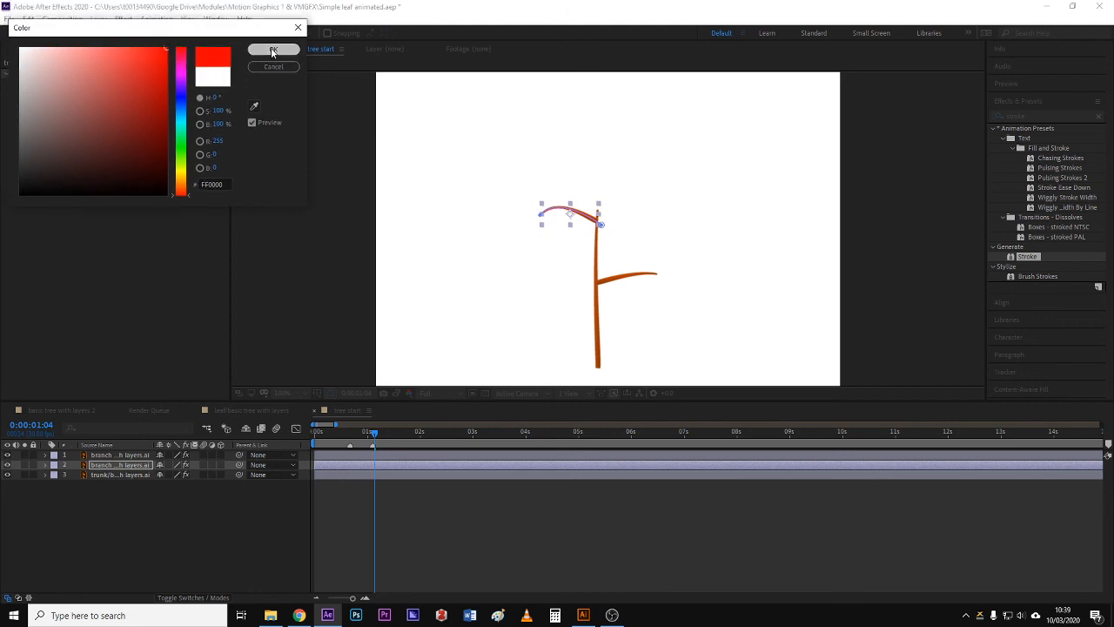
click(273, 48)
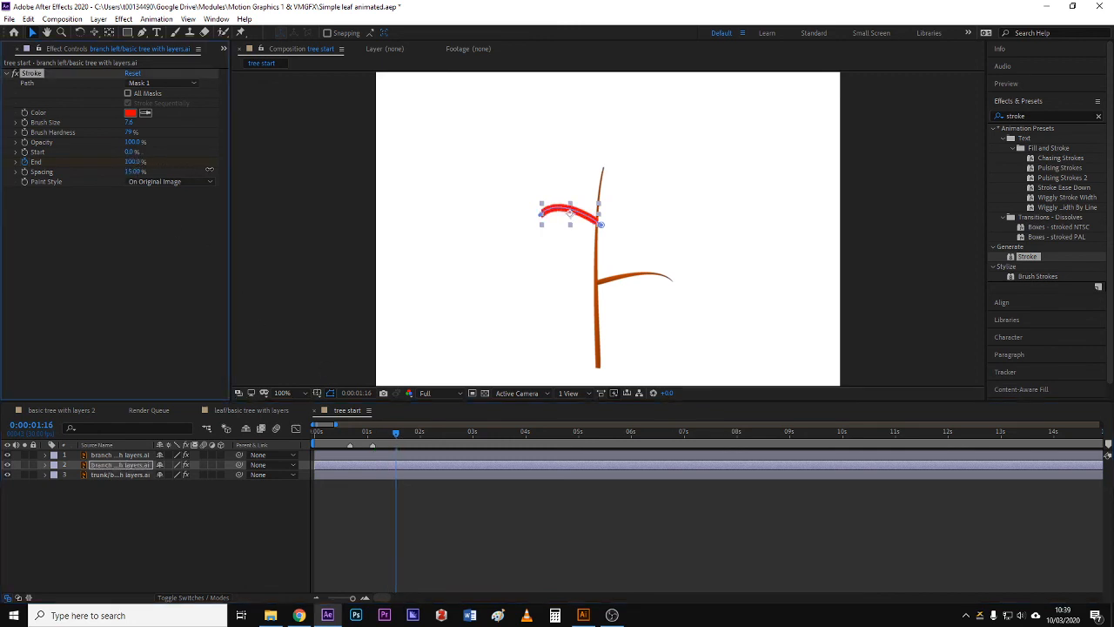
Step: Set the left branch Stroke to Reveal Original Image and preview trunk and branches growing in sequence
click(171, 181)
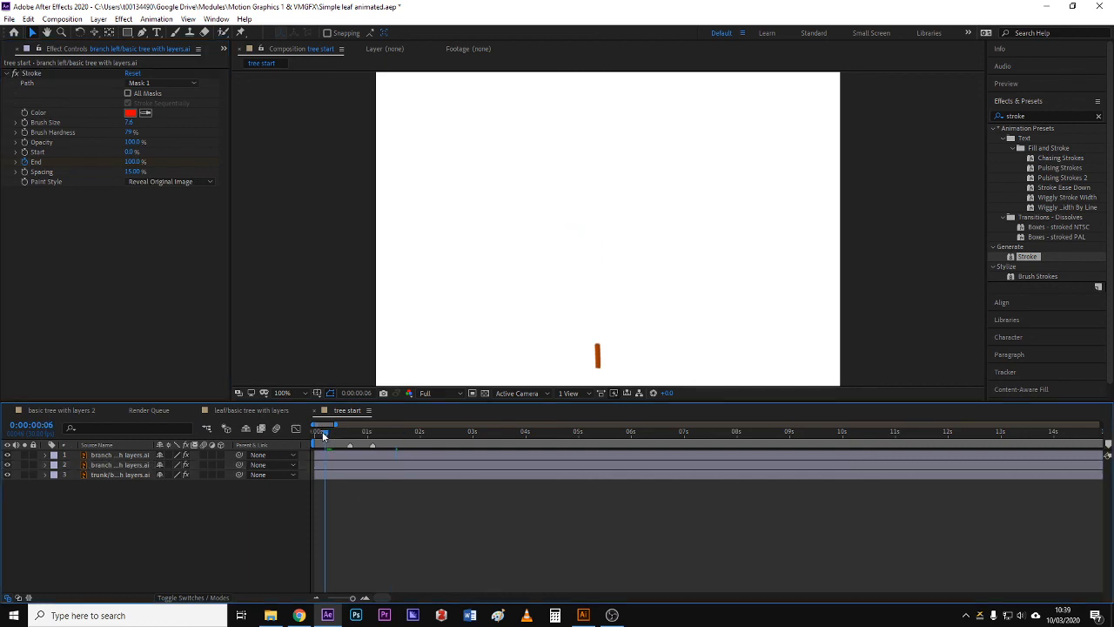
drag(324, 432, 365, 432)
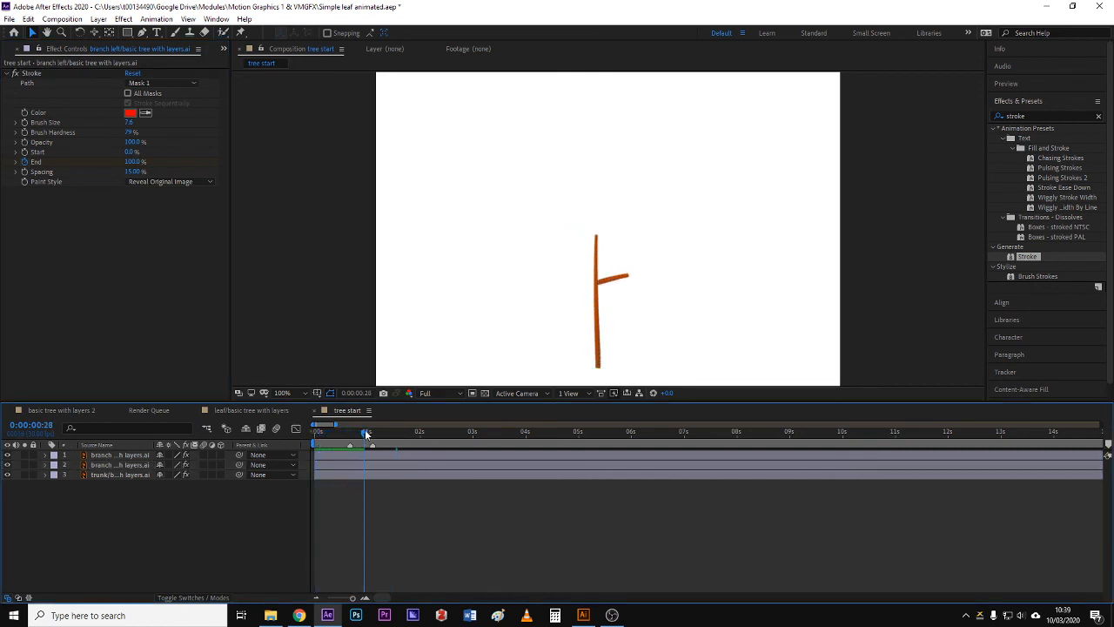
drag(366, 432, 350, 432)
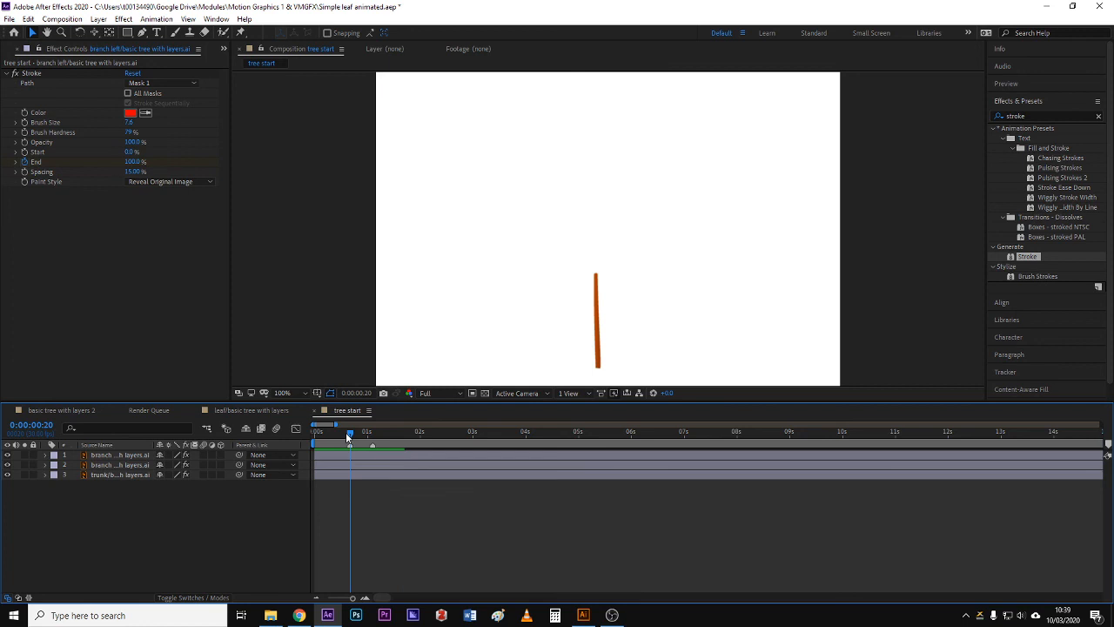